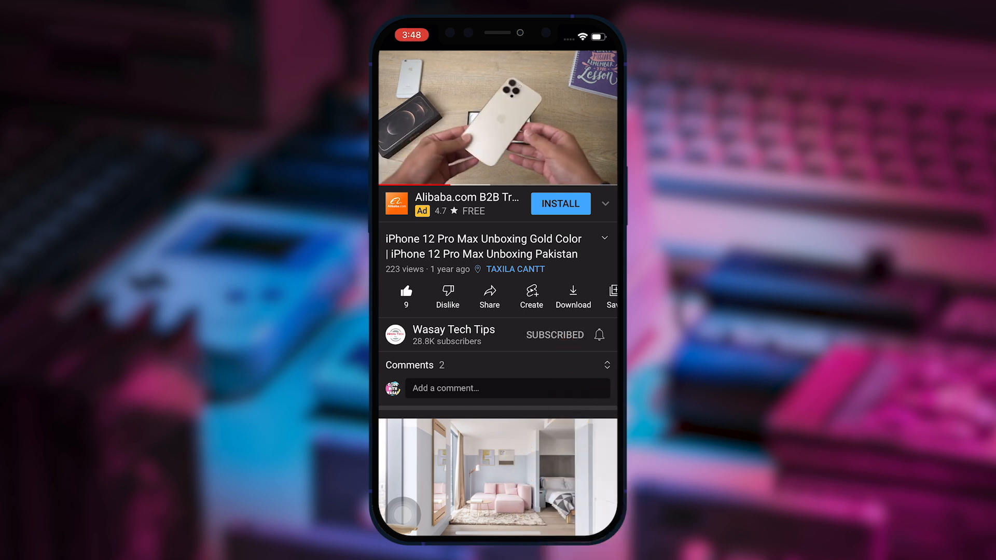
Bring up the Blob only pricing options on the Azure Blob Storage pricing page
click(597, 335)
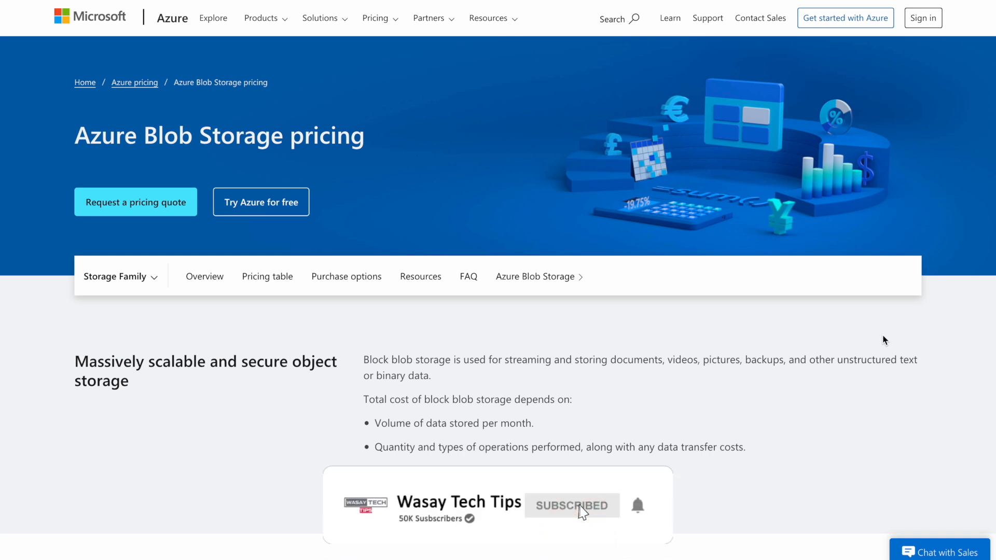
mouse_move(607, 519)
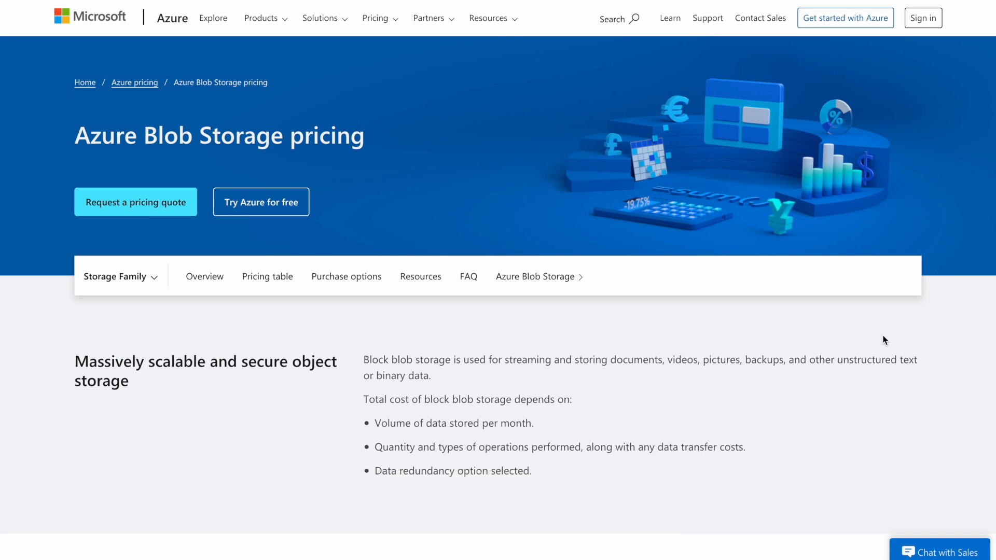
mouse_move(357, 135)
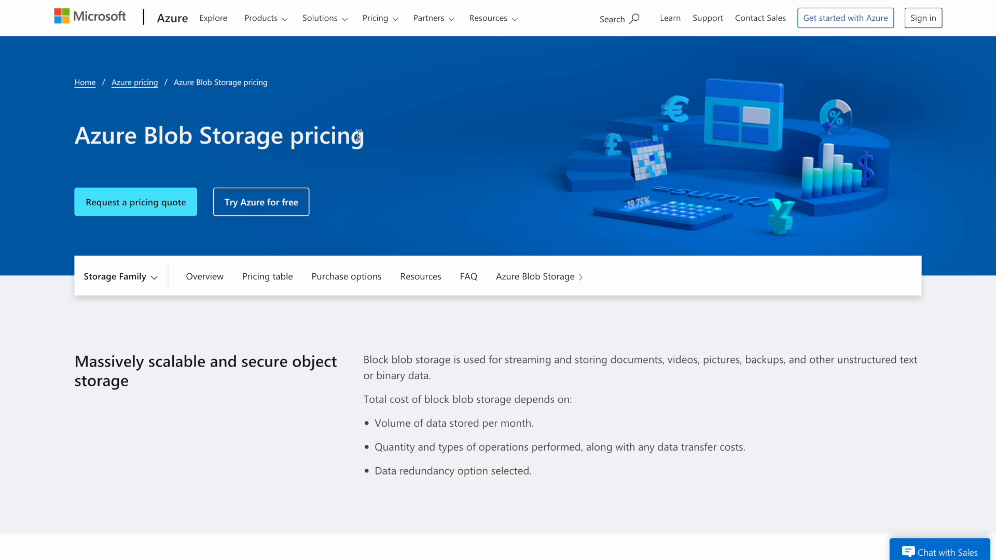
mouse_move(269, 319)
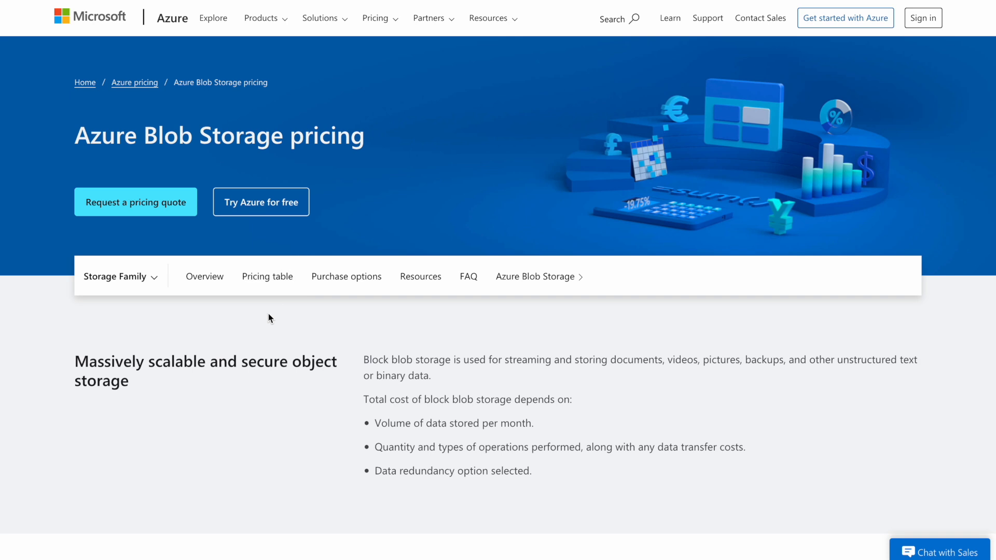
scroll(down, 3)
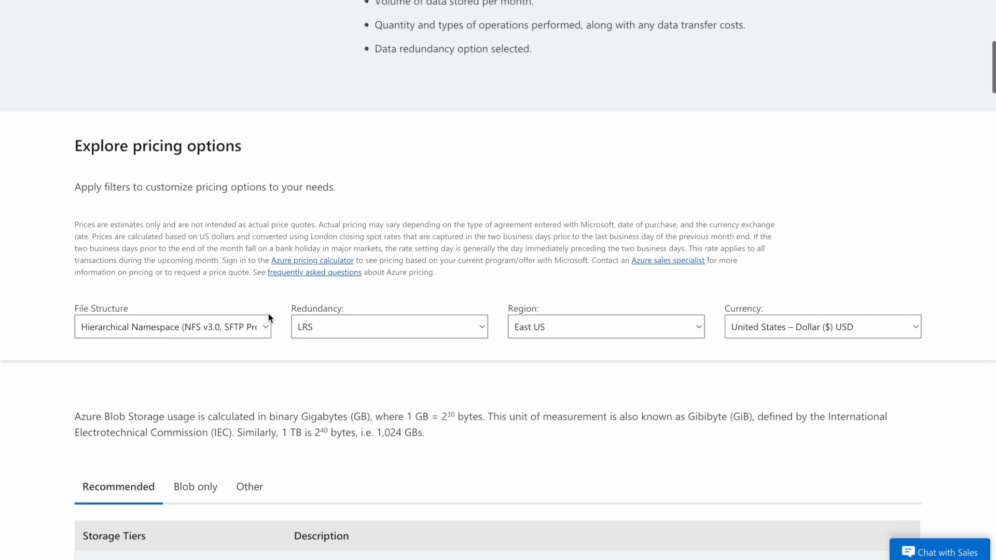
scroll(down, 3)
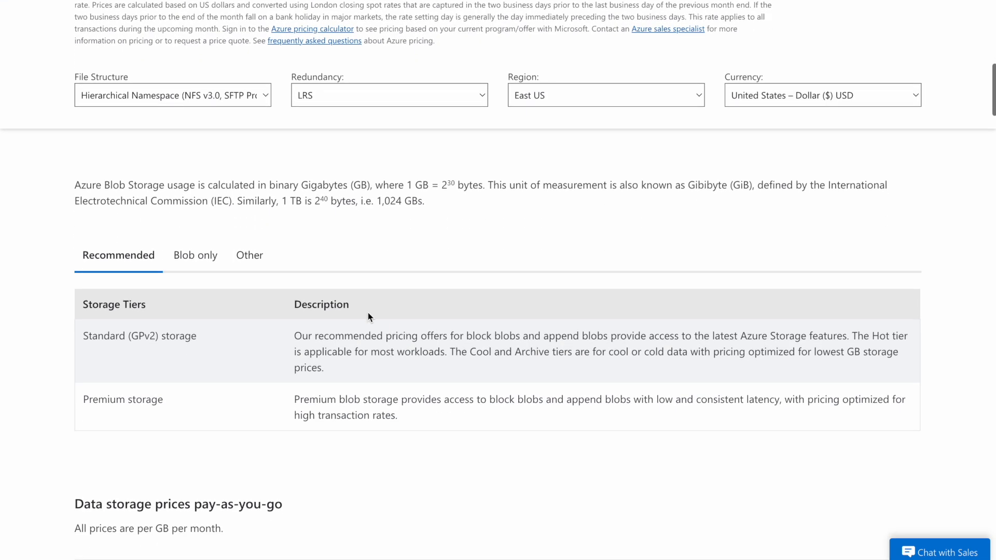
click(195, 255)
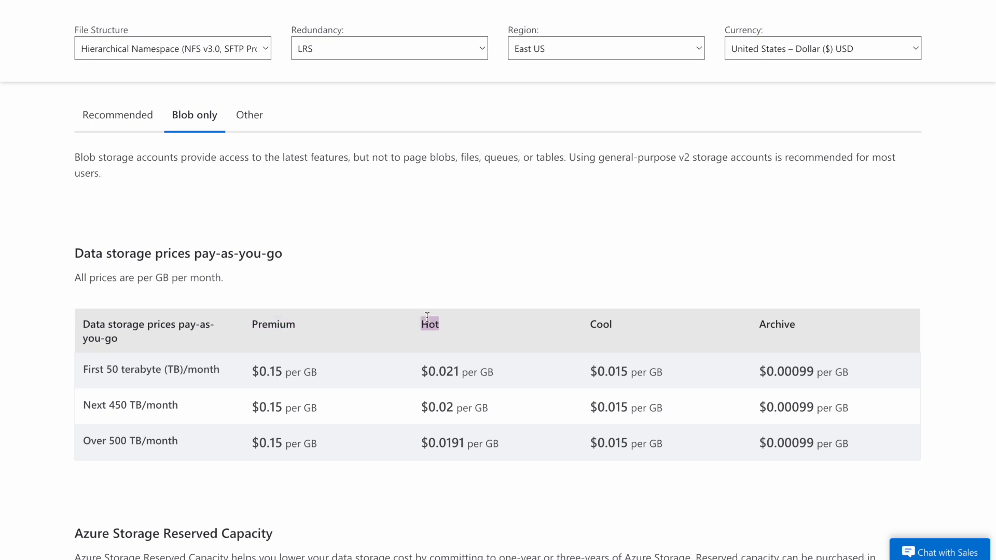
mouse_move(372, 349)
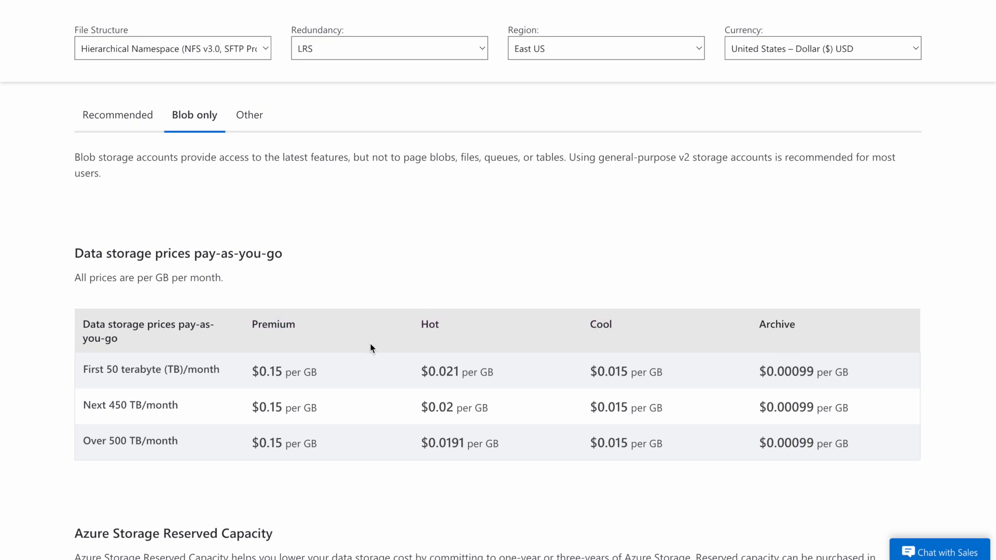
mouse_move(631, 469)
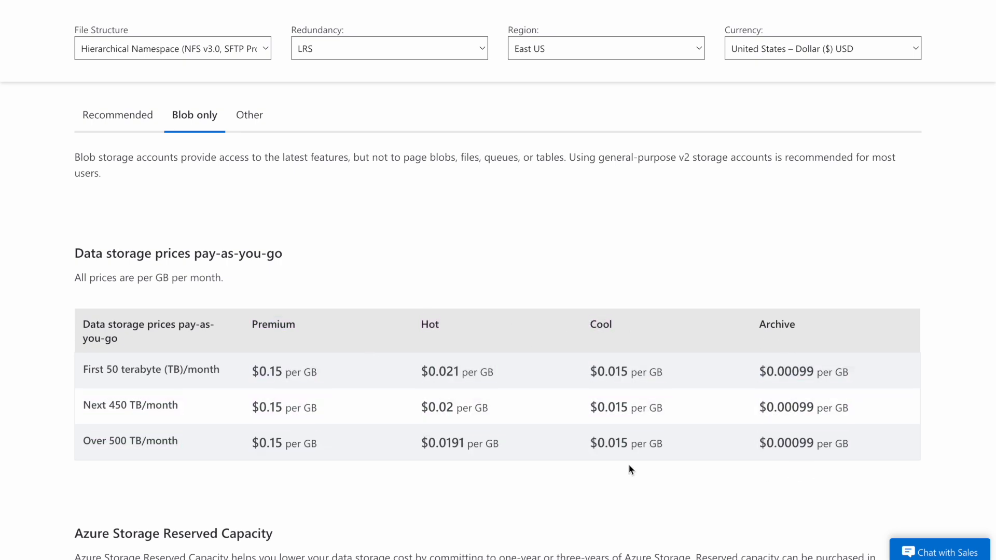
Review the Premium, Hot, Cool and Archive data storage and operations price tables
scroll(down, 3)
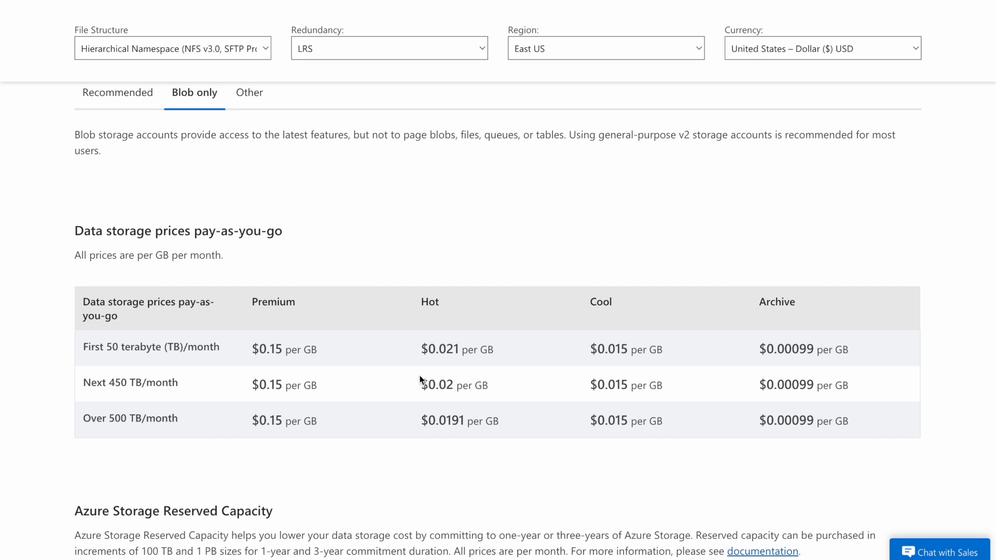
scroll(down, 3)
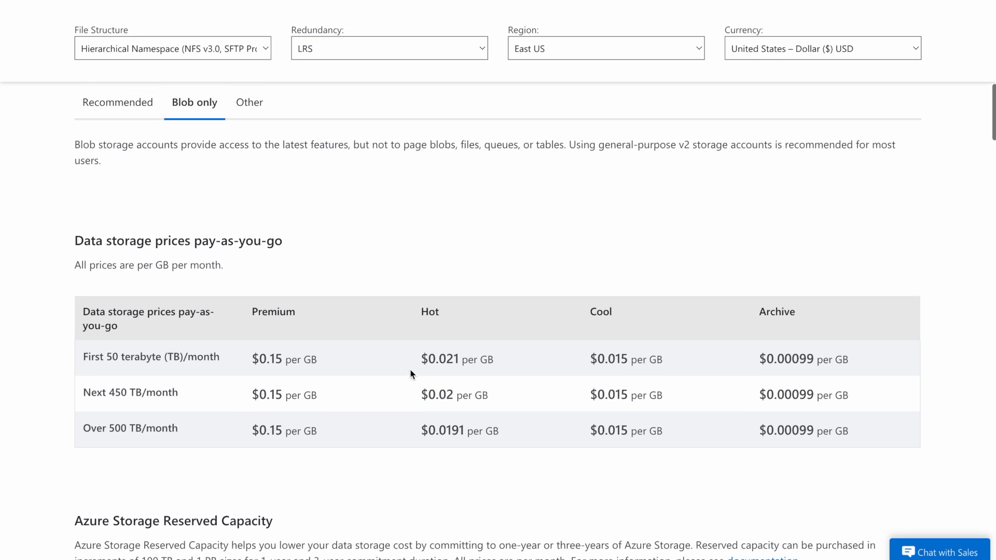
mouse_move(407, 372)
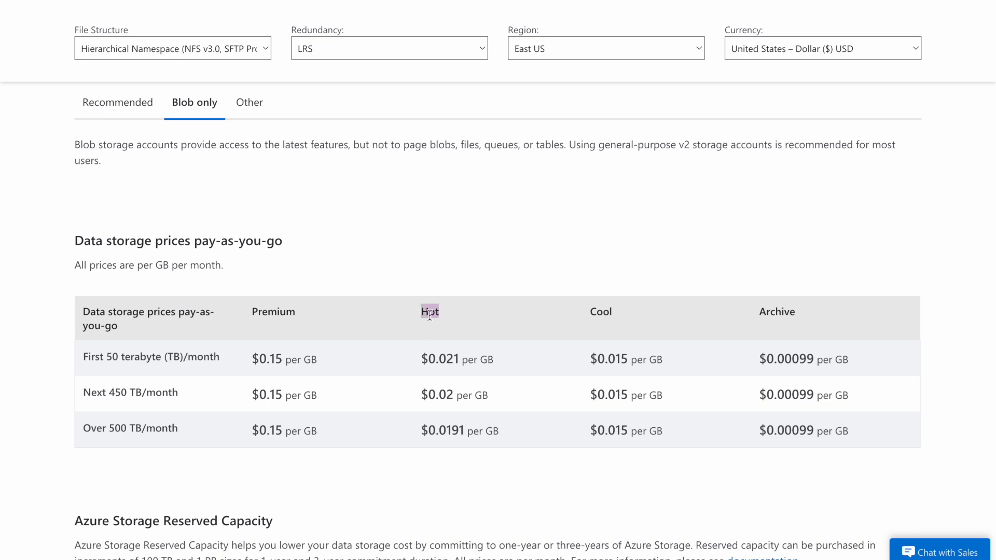
scroll(down, 3)
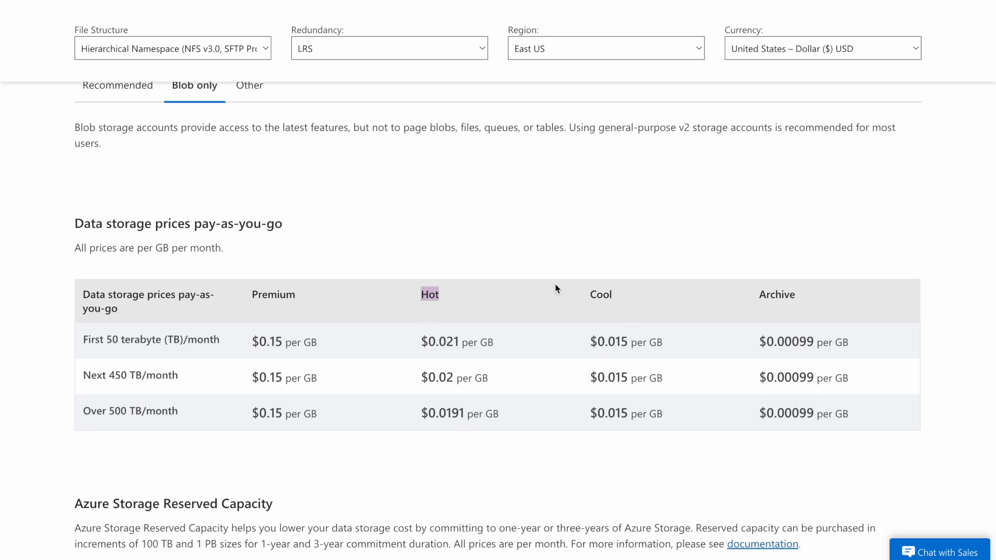
scroll(down, 3)
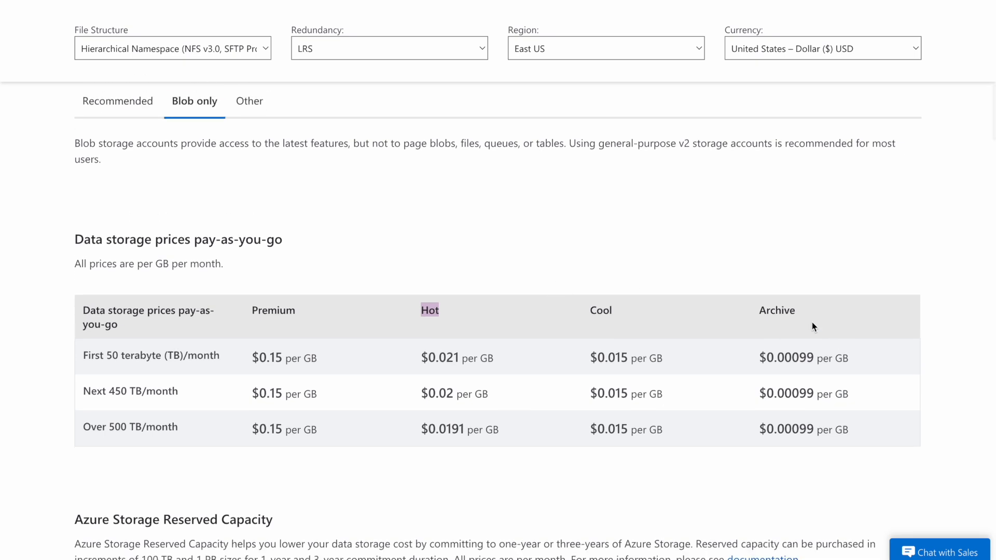
scroll(down, 3)
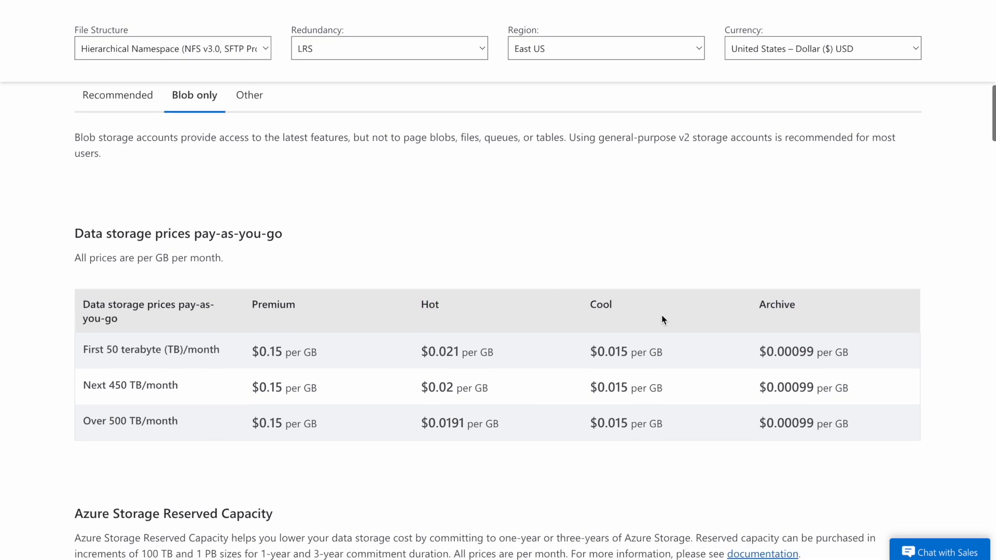
scroll(down, 3)
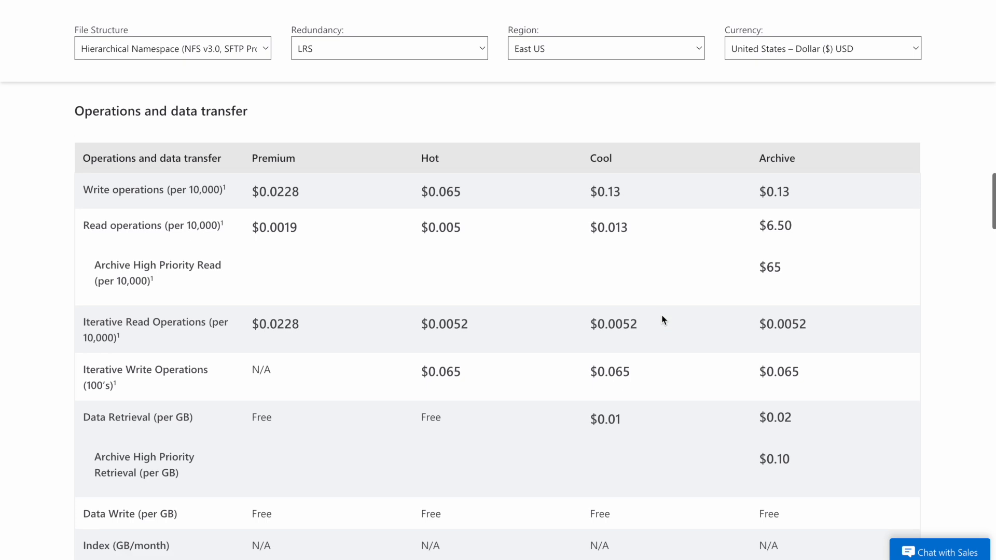
scroll(up, 3)
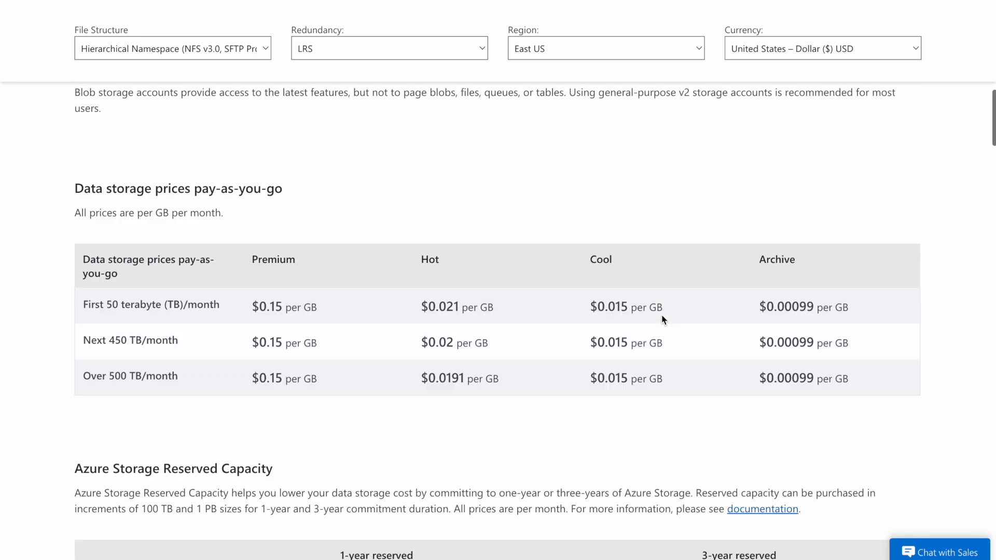
scroll(up, 3)
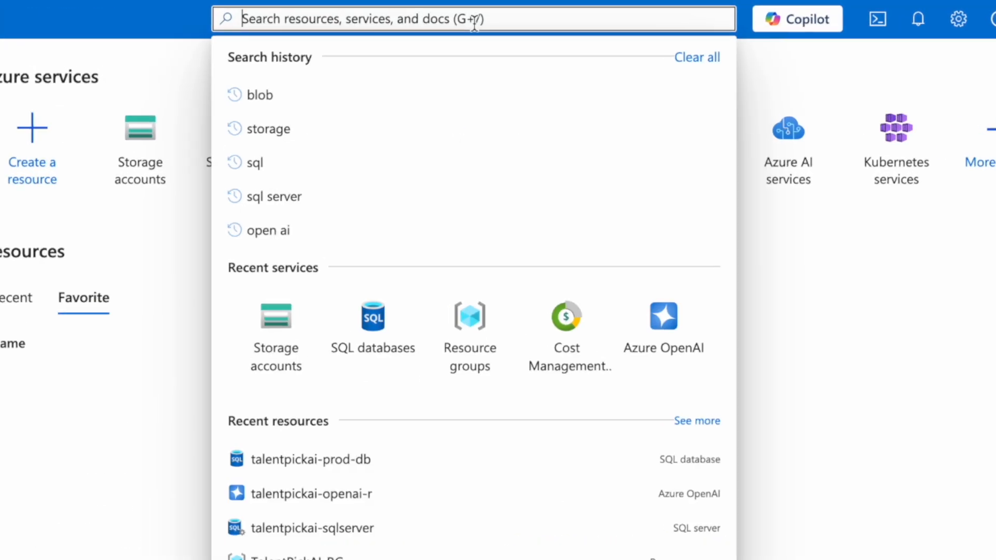
Search the portal for 'stor' and go to the Storage accounts list
text(stor)
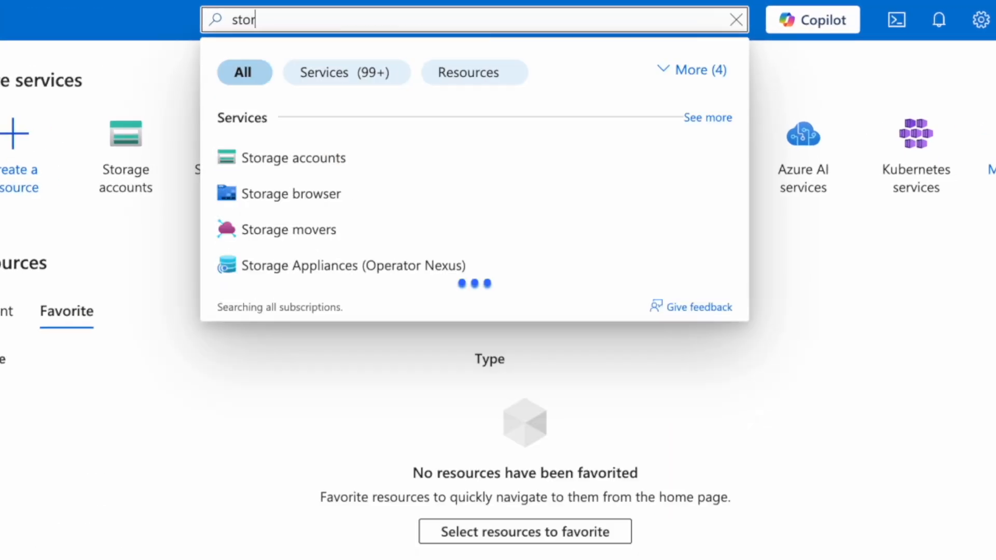
click(294, 158)
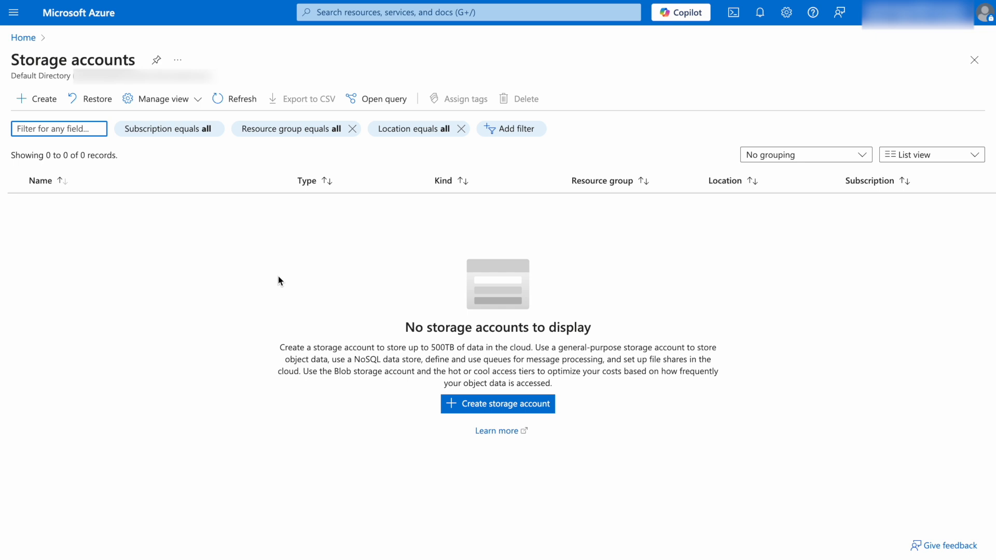
mouse_move(521, 403)
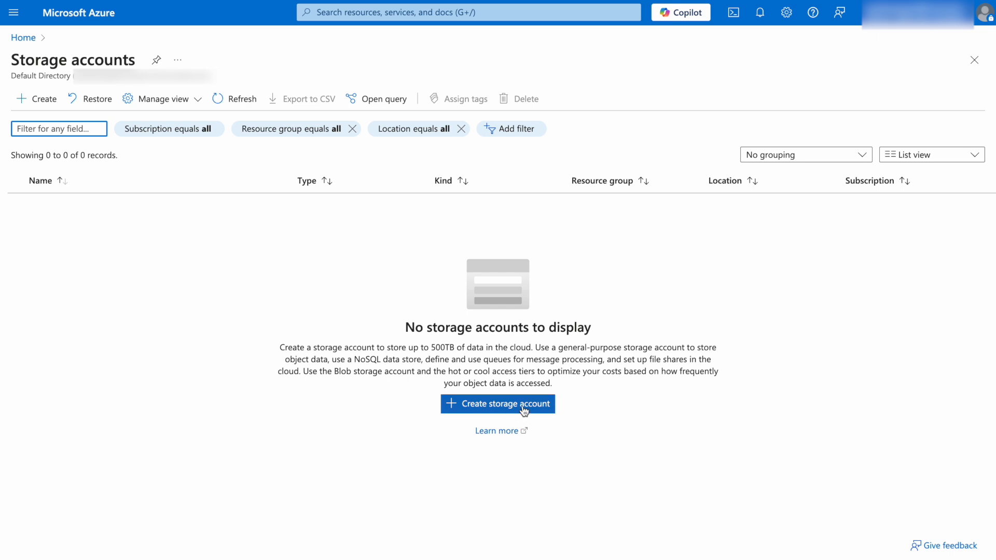
Start a new storage account and name it youtubetestdemoaccount
click(497, 403)
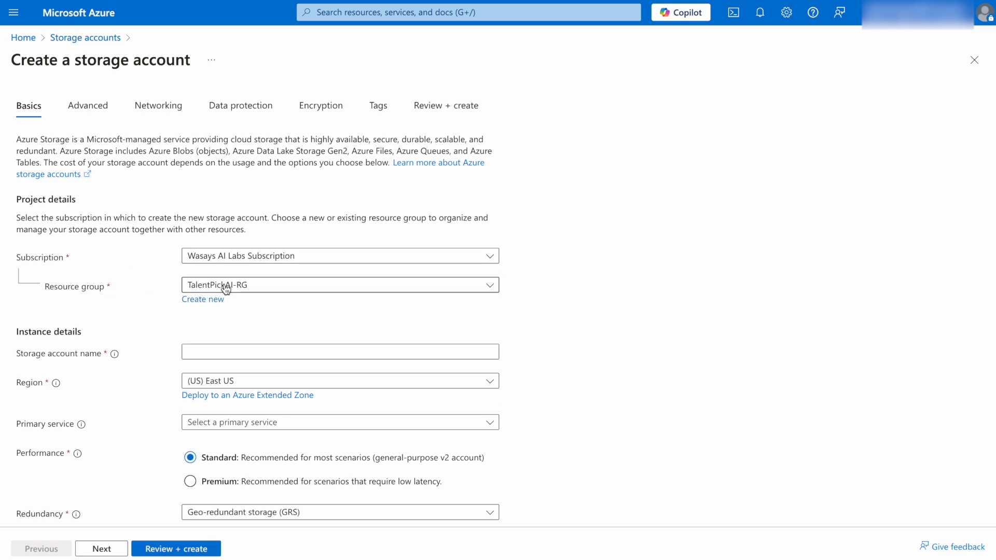
click(339, 321)
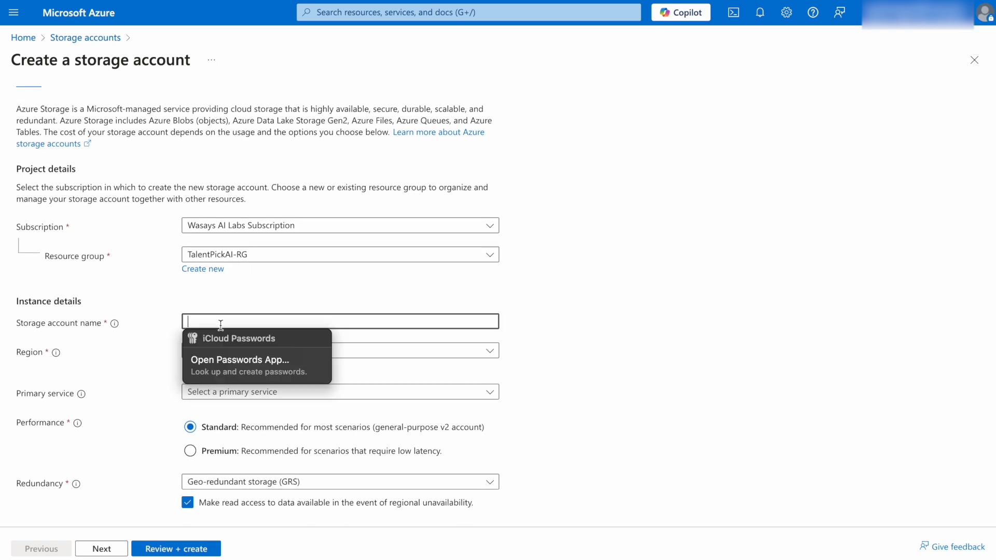
mouse_move(165, 309)
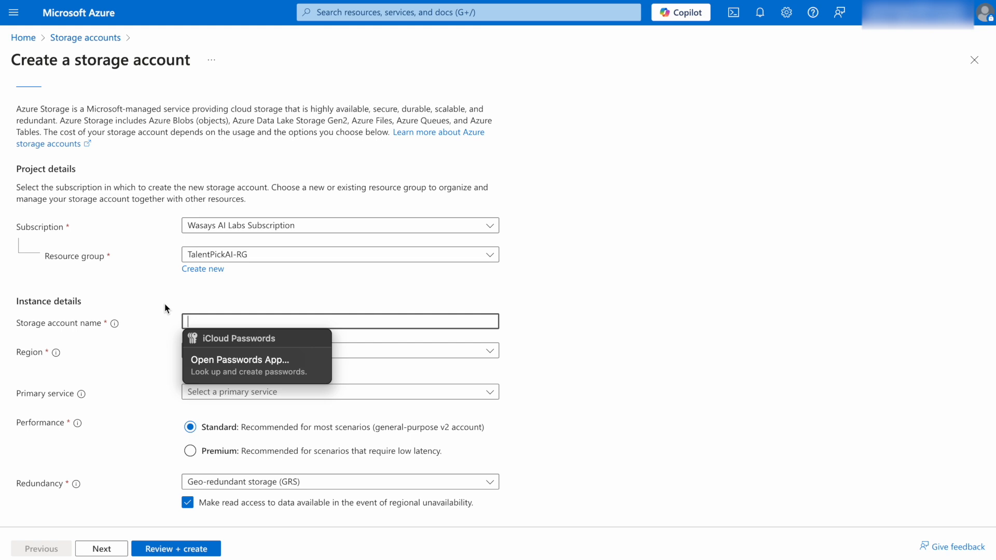
text(youtubetestdemoaccount)
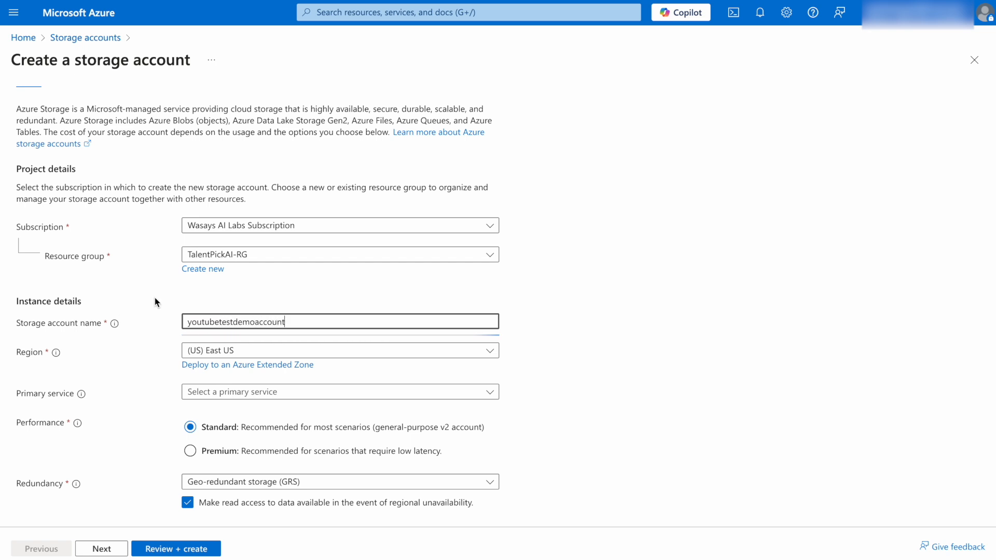
scroll(up, 3)
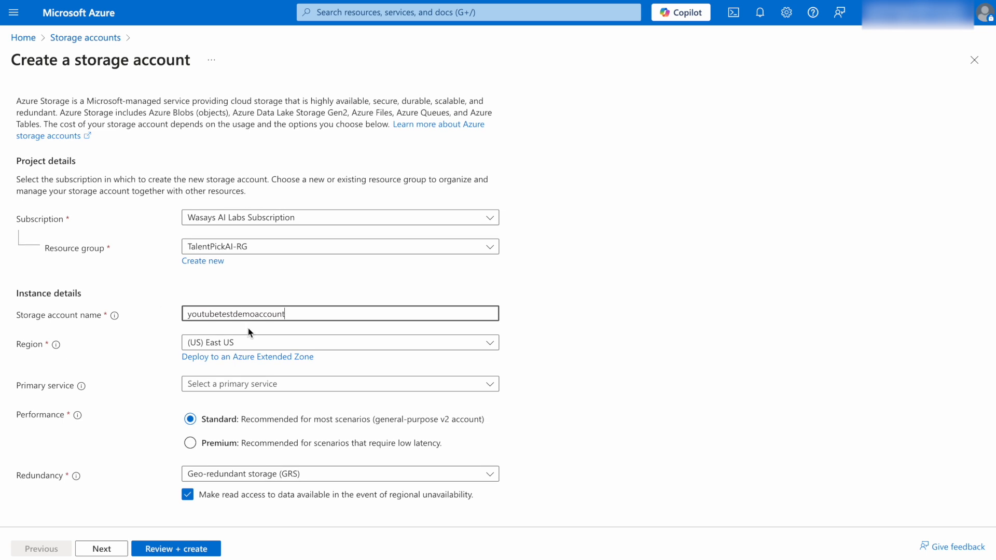
mouse_move(138, 342)
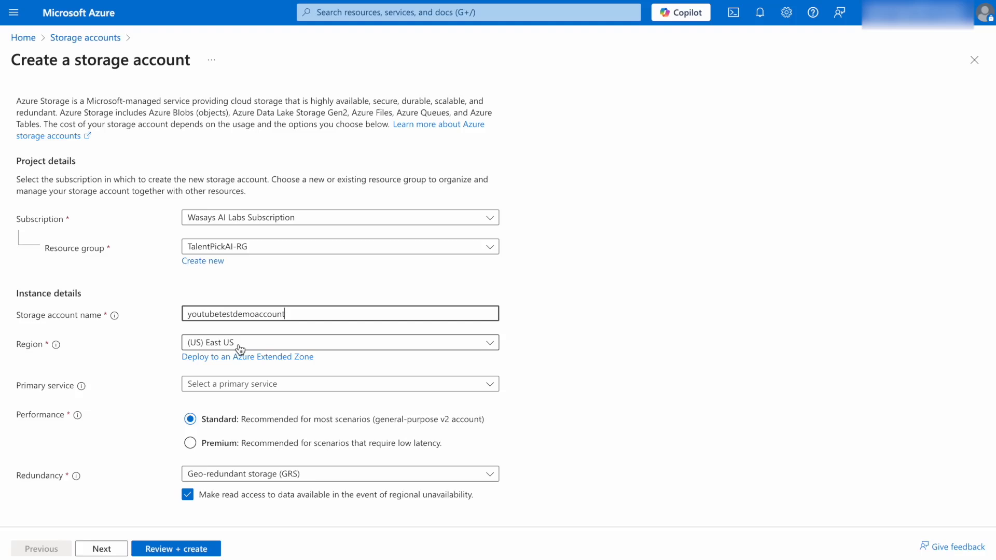
mouse_move(169, 338)
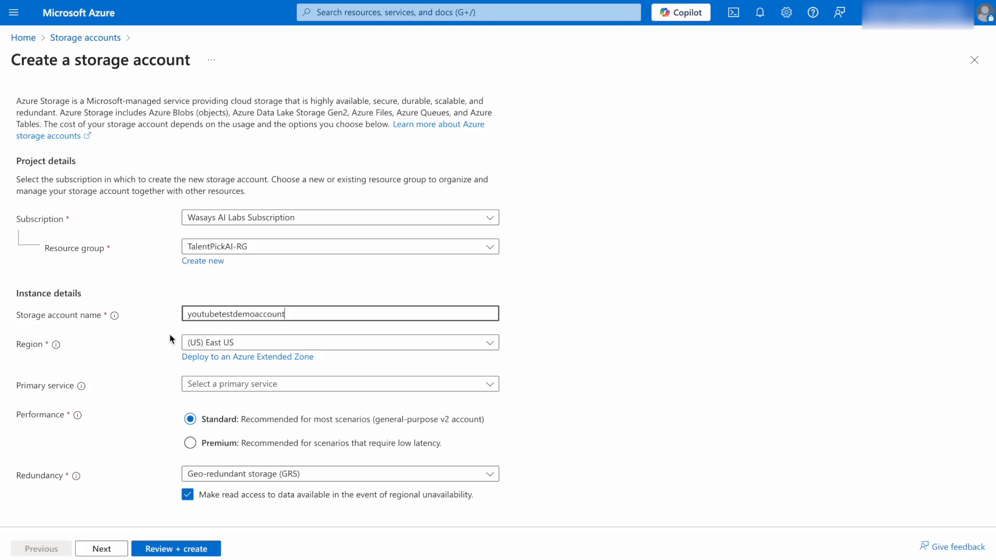
mouse_move(245, 343)
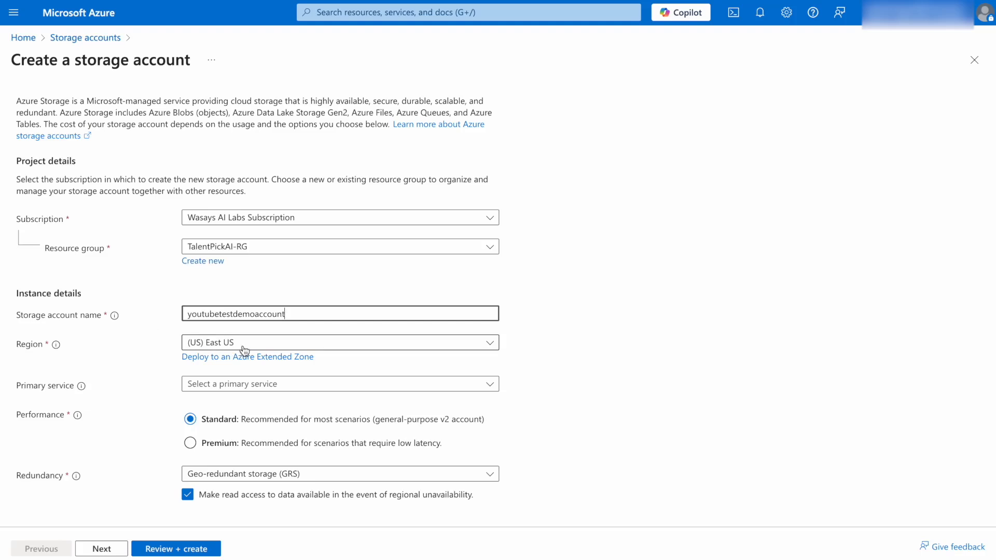
mouse_move(278, 350)
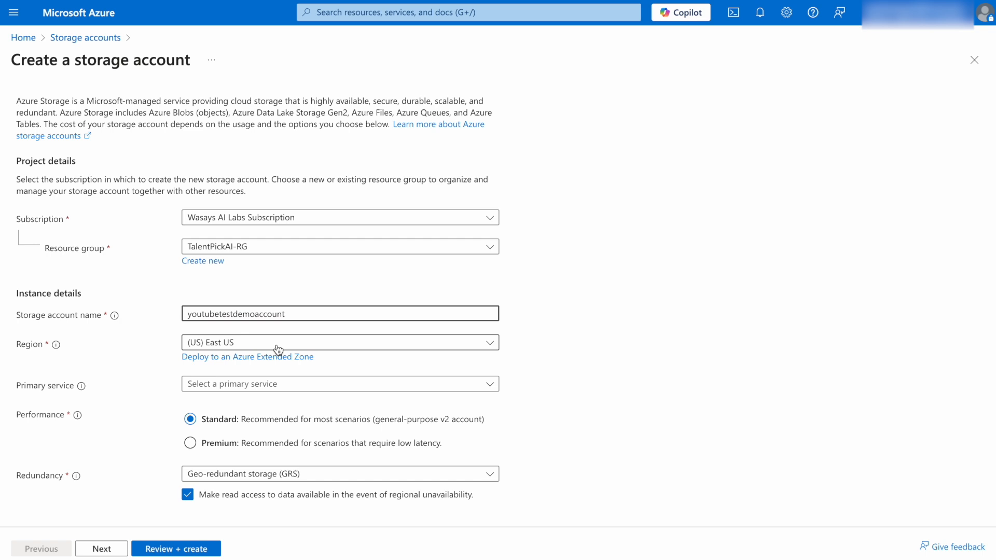
mouse_move(109, 385)
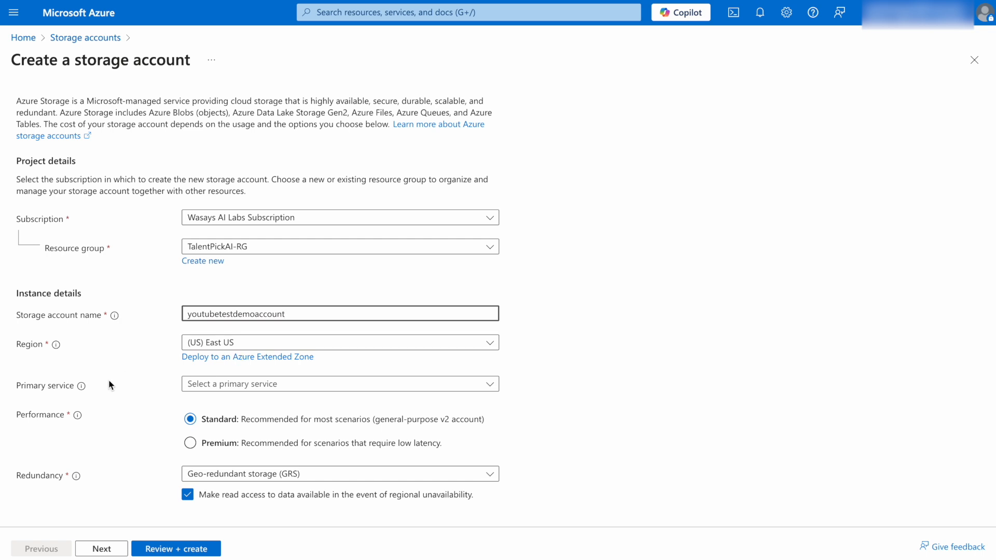
Choose Azure Blob Storage as primary service with locally-redundant storage (LRS) and continue
click(341, 384)
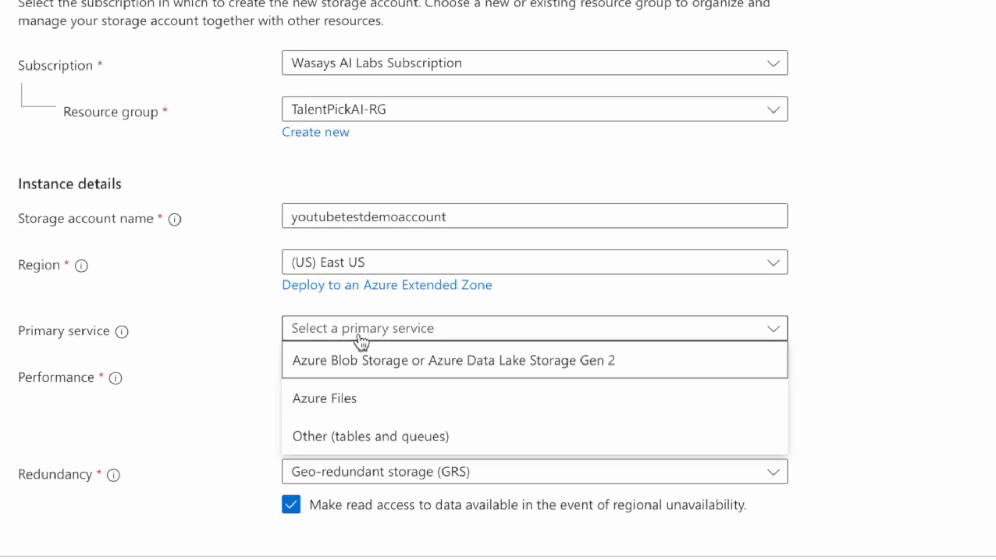
mouse_move(355, 333)
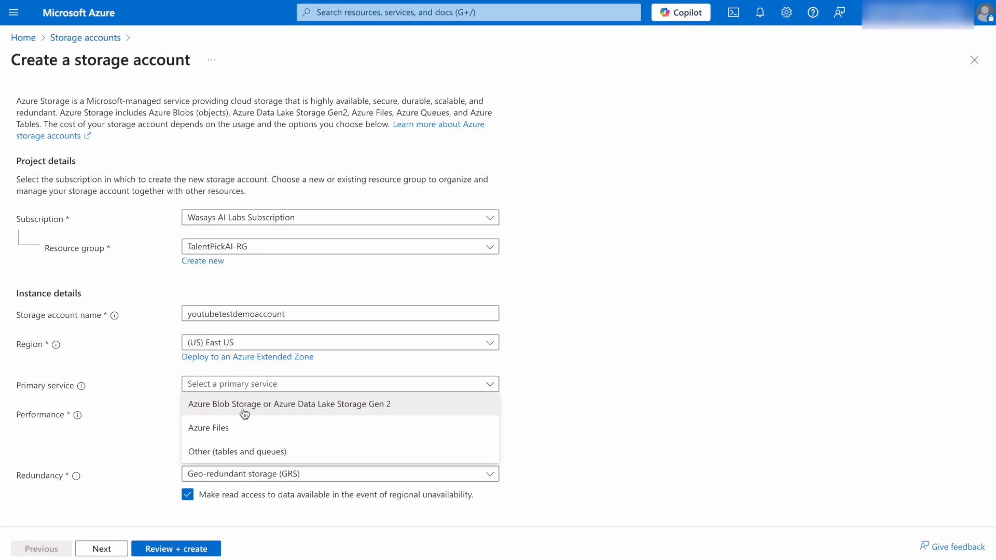
click(288, 403)
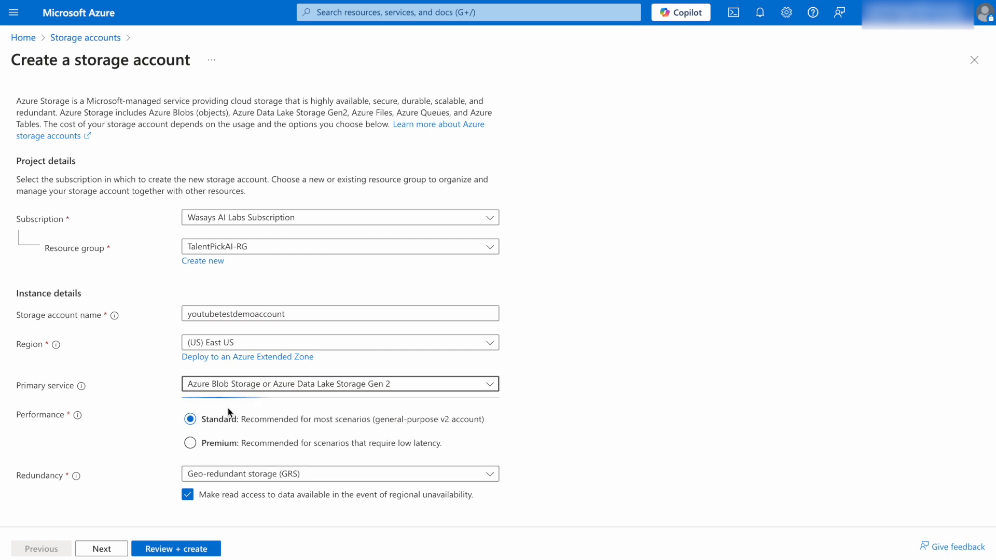
mouse_move(127, 413)
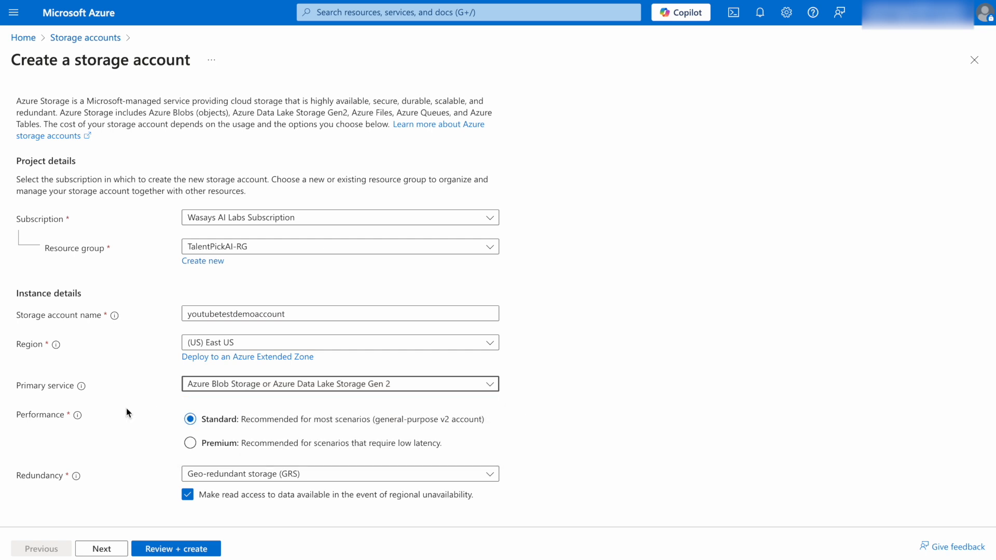
mouse_move(227, 443)
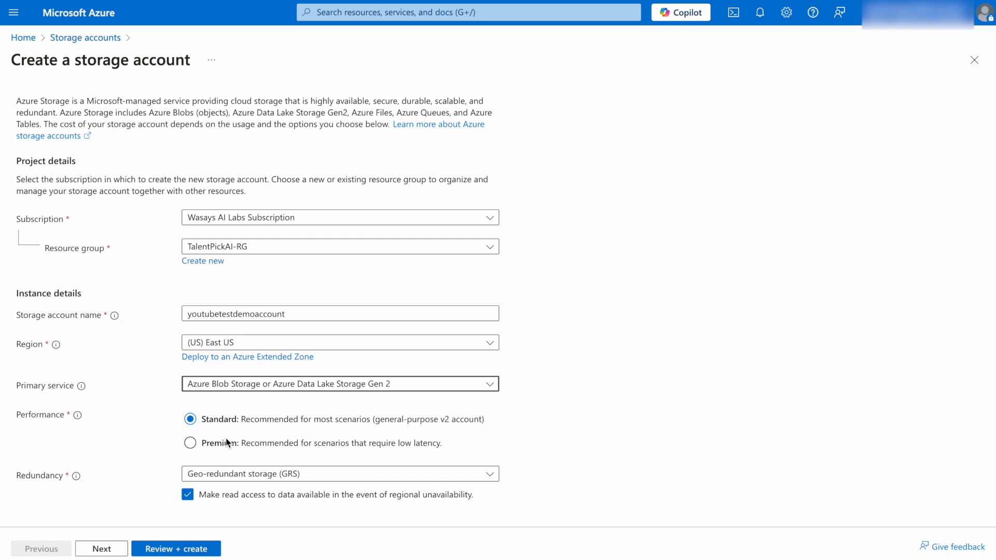
mouse_move(143, 463)
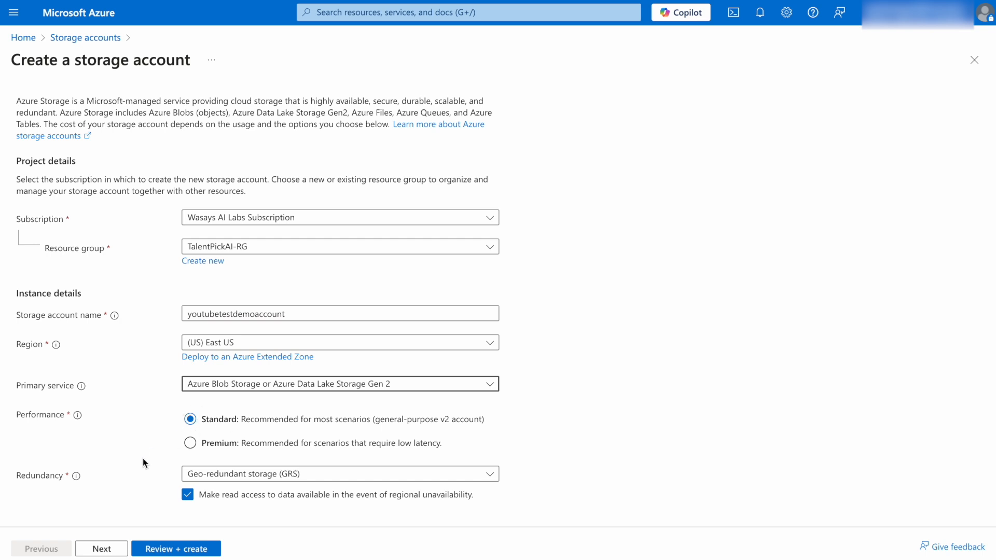
click(340, 474)
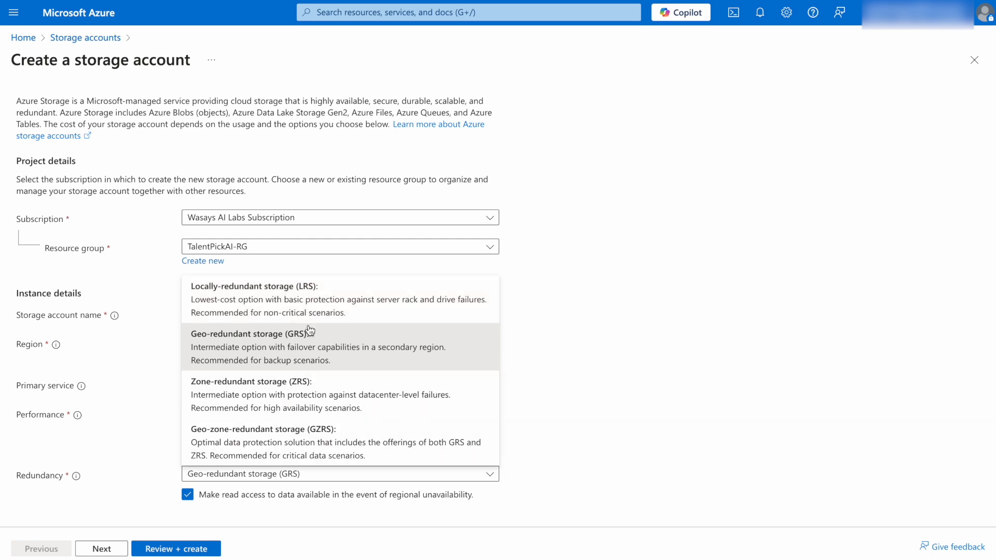
click(254, 286)
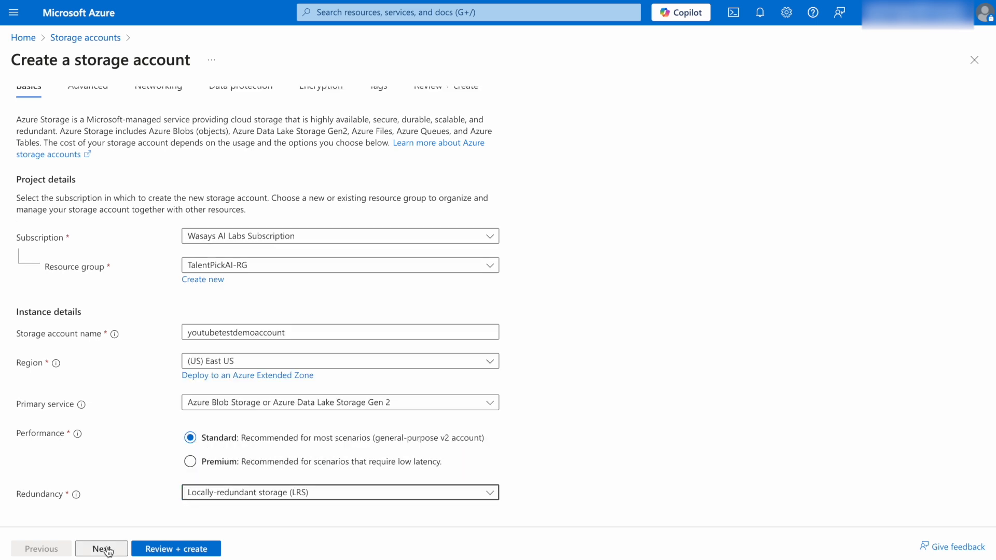
click(101, 548)
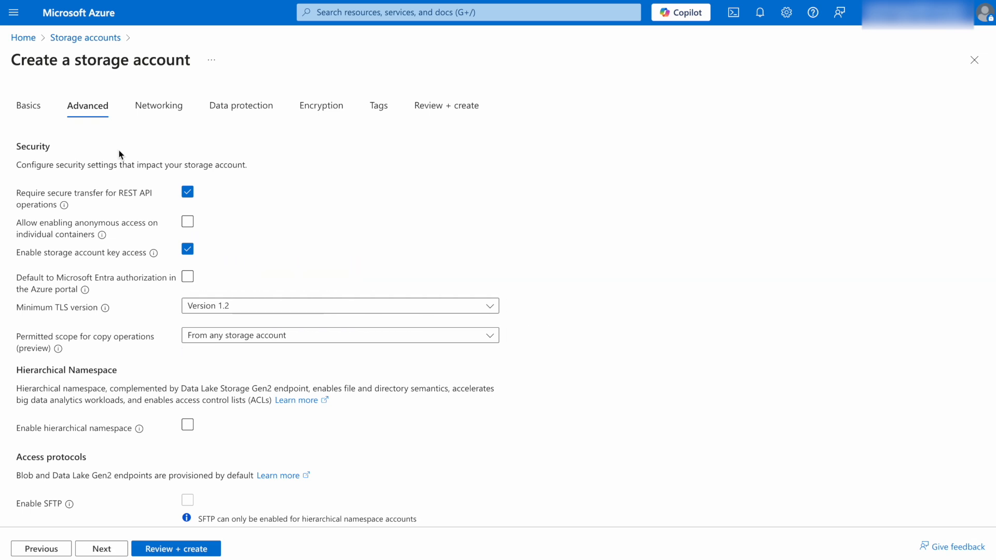
mouse_move(84, 204)
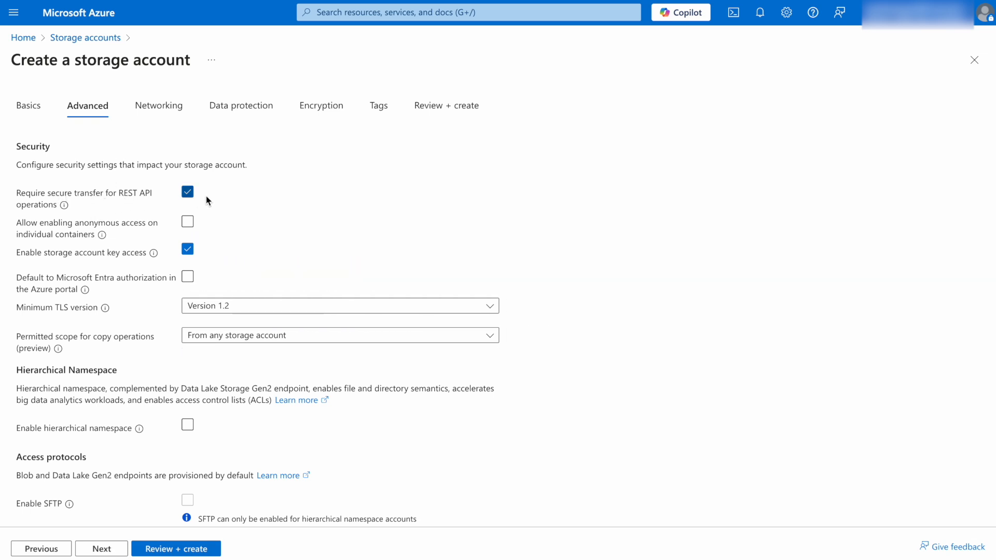
mouse_move(92, 243)
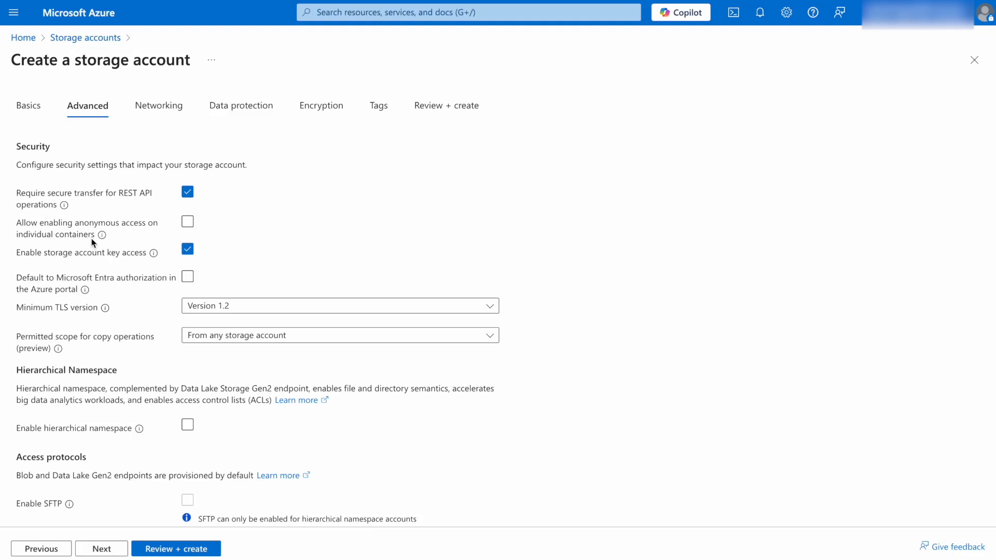
mouse_move(93, 226)
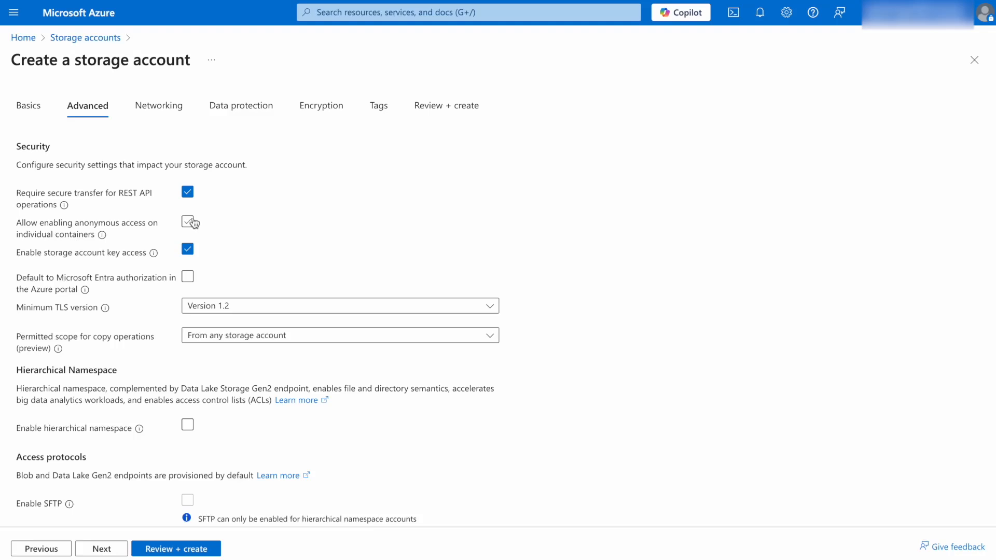
click(187, 221)
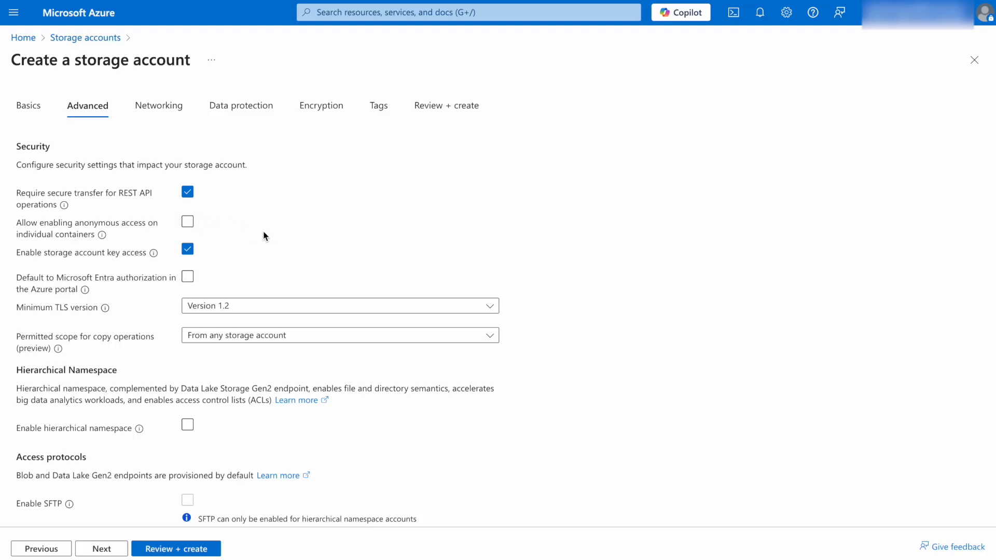
mouse_move(268, 238)
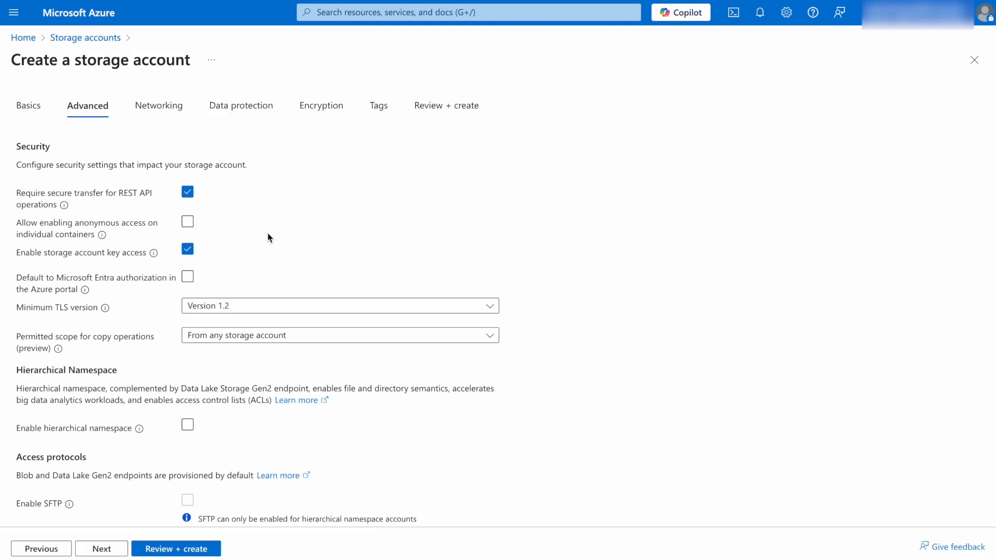
mouse_move(73, 230)
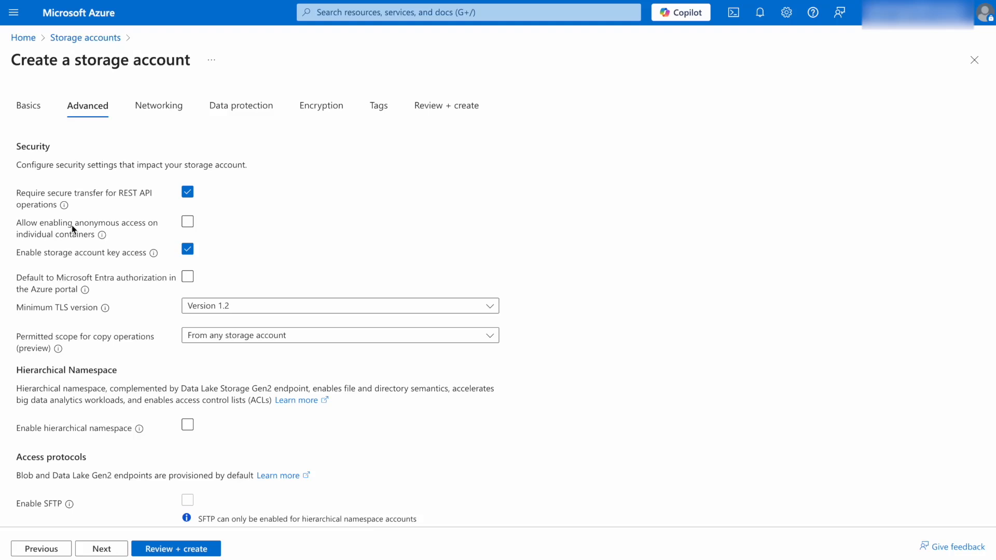
click(186, 221)
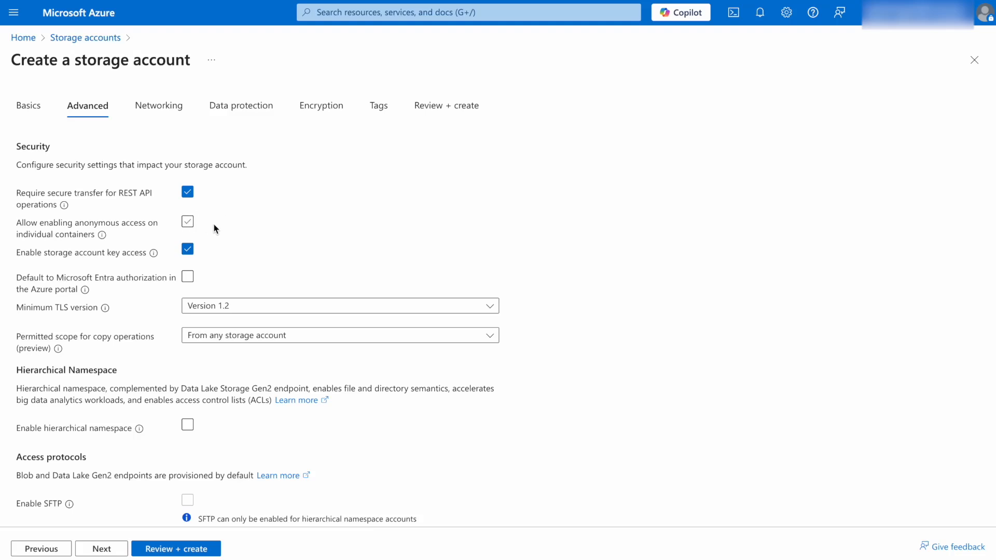
click(187, 222)
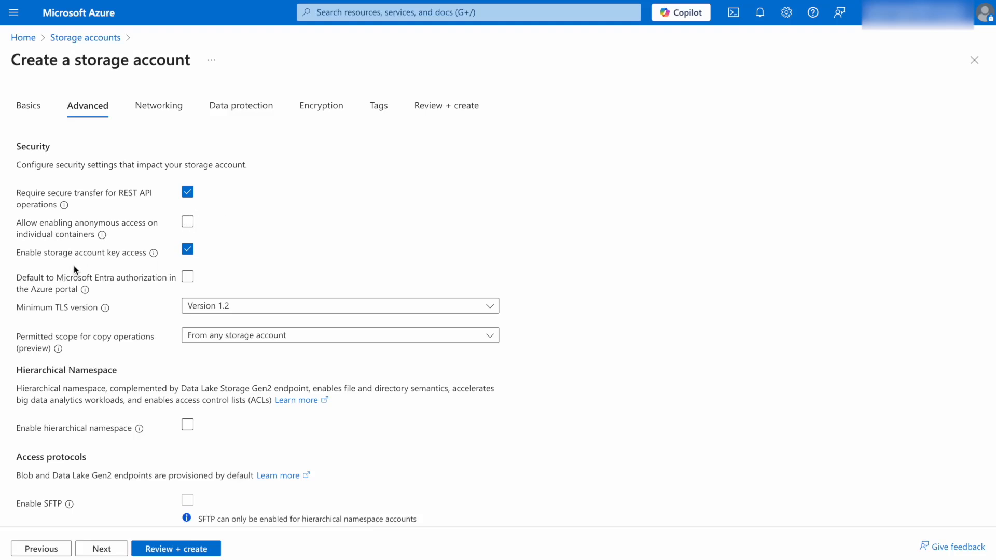
mouse_move(120, 307)
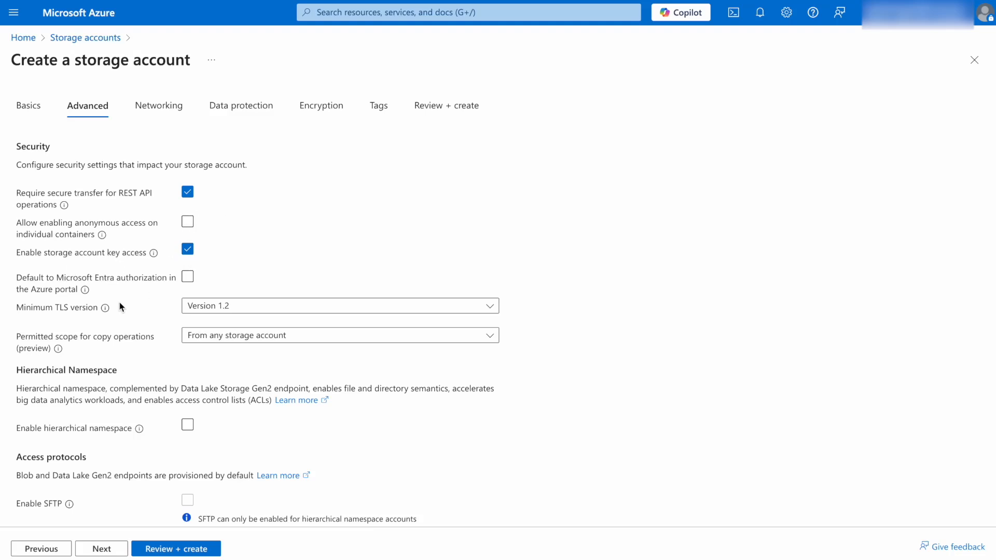
scroll(down, 3)
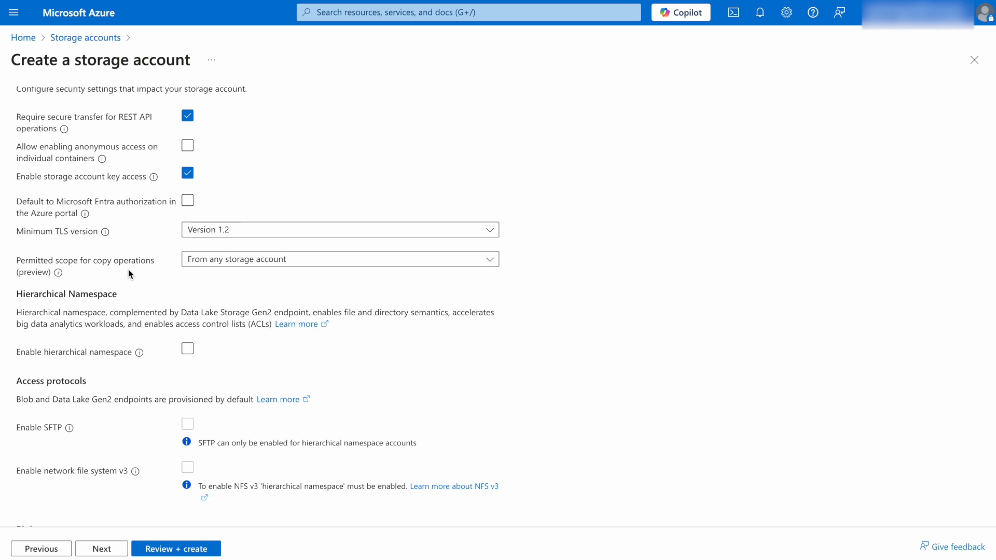
scroll(down, 3)
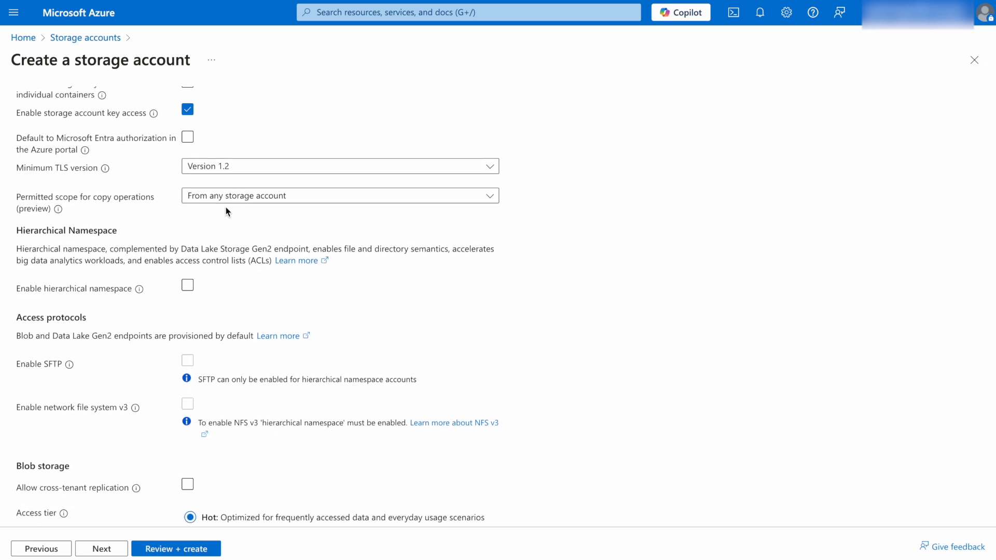
scroll(down, 3)
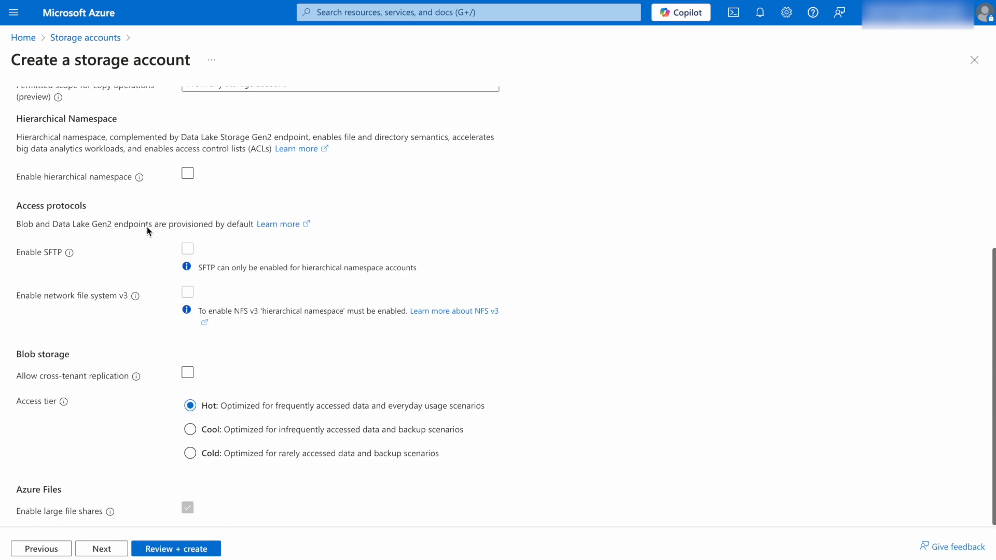
mouse_move(25, 390)
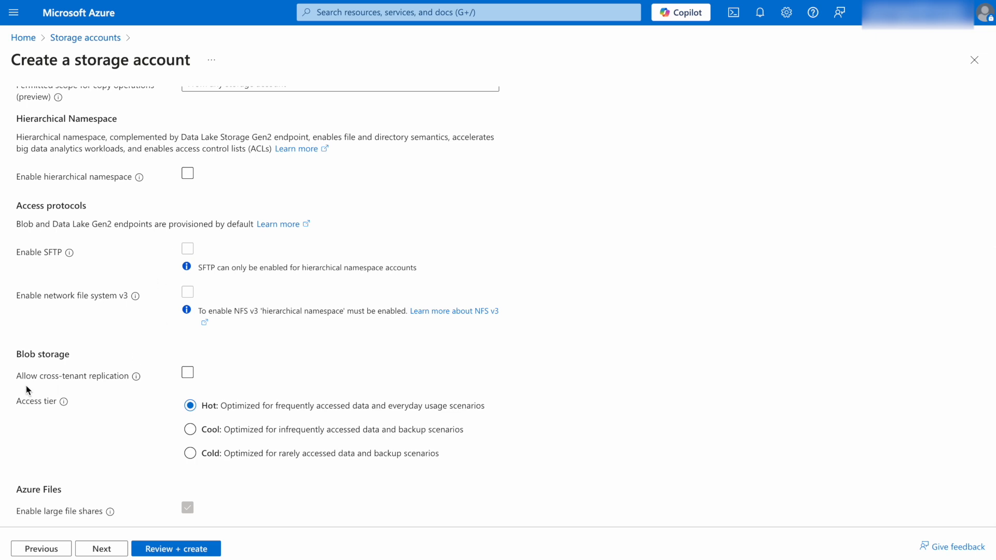
scroll(down, 3)
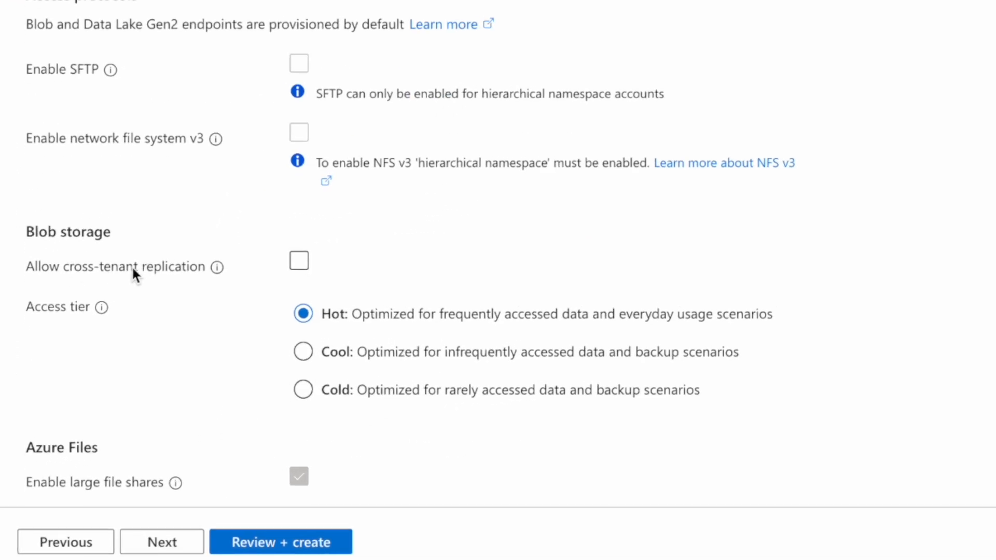
mouse_move(162, 236)
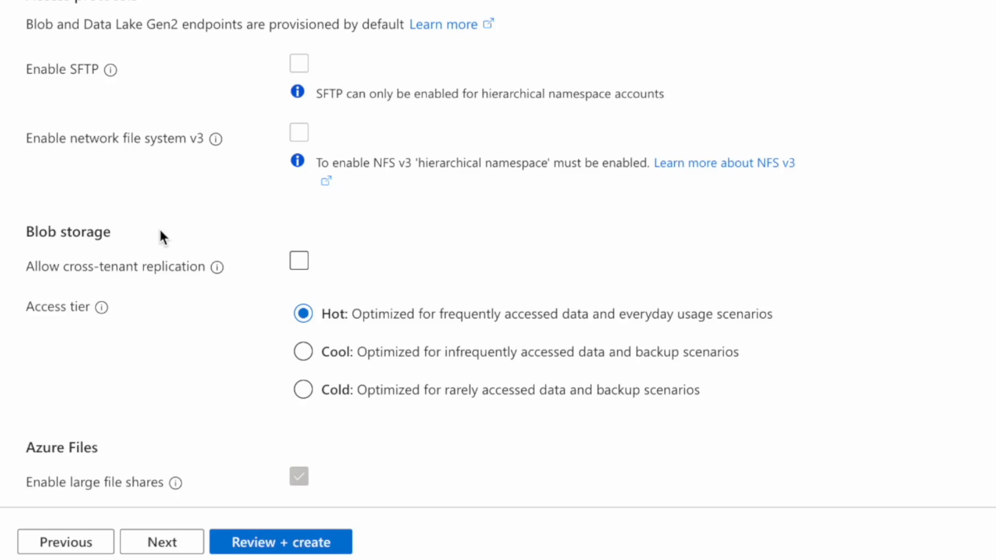
mouse_move(136, 276)
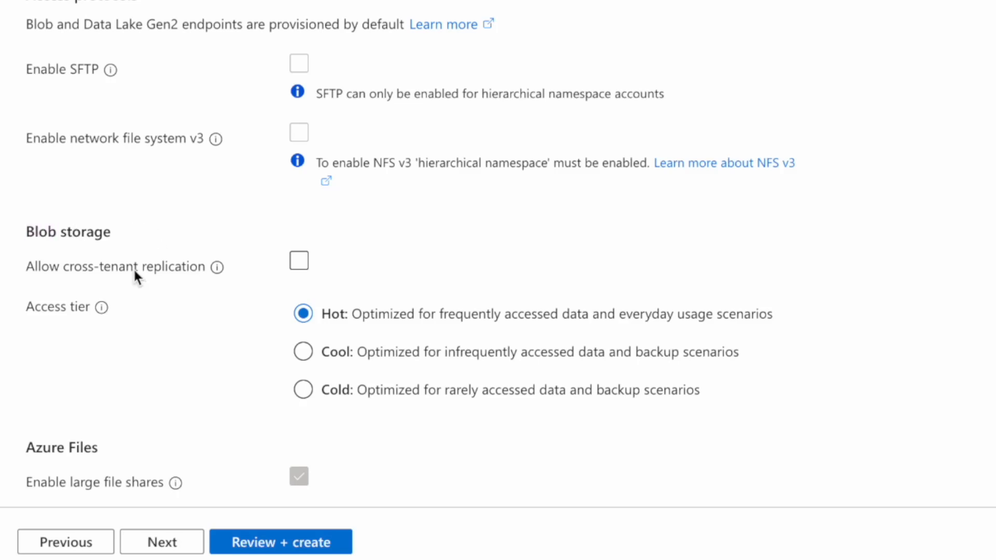
mouse_move(194, 299)
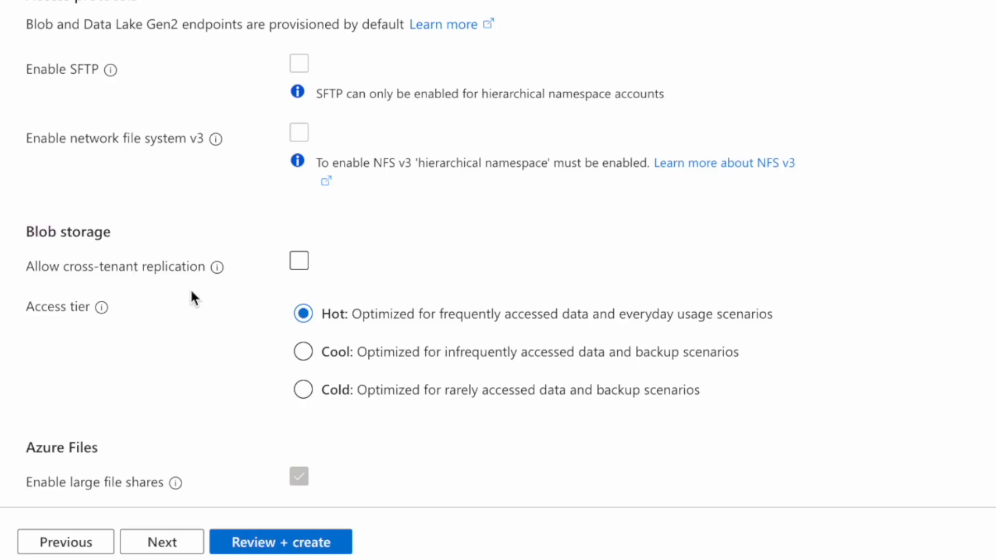
Toggle cross-tenant replication on and back off, keep the Hot tier, and continue to Networking
click(299, 260)
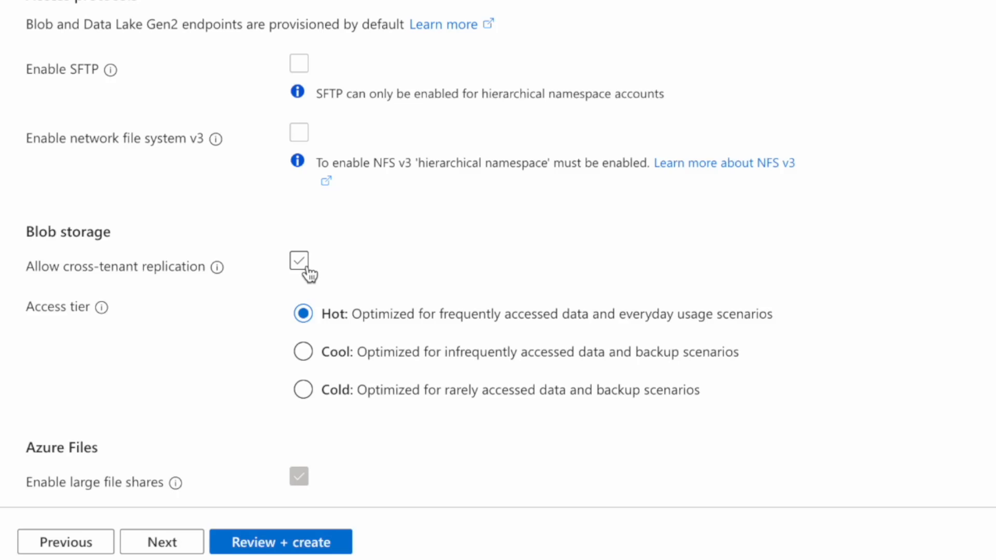
click(299, 260)
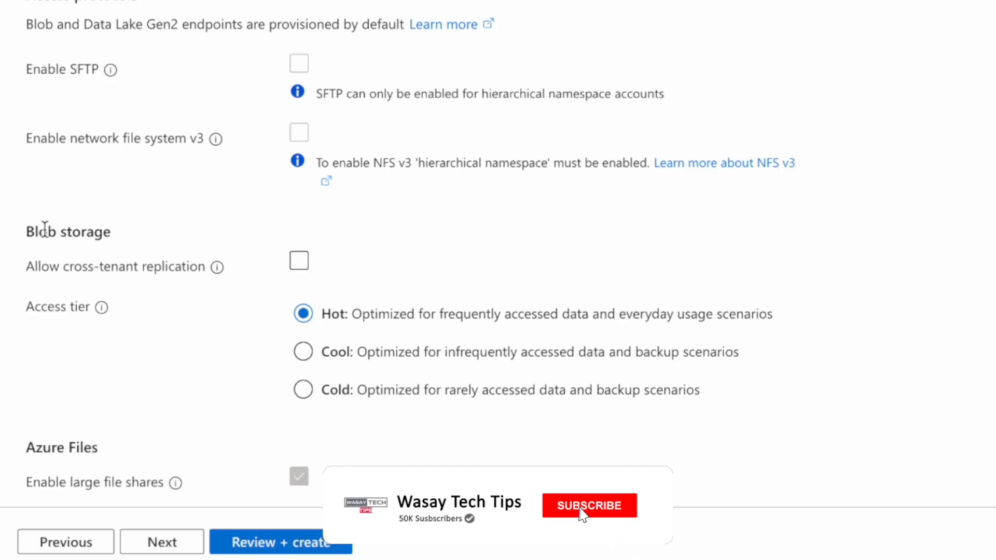
click(589, 505)
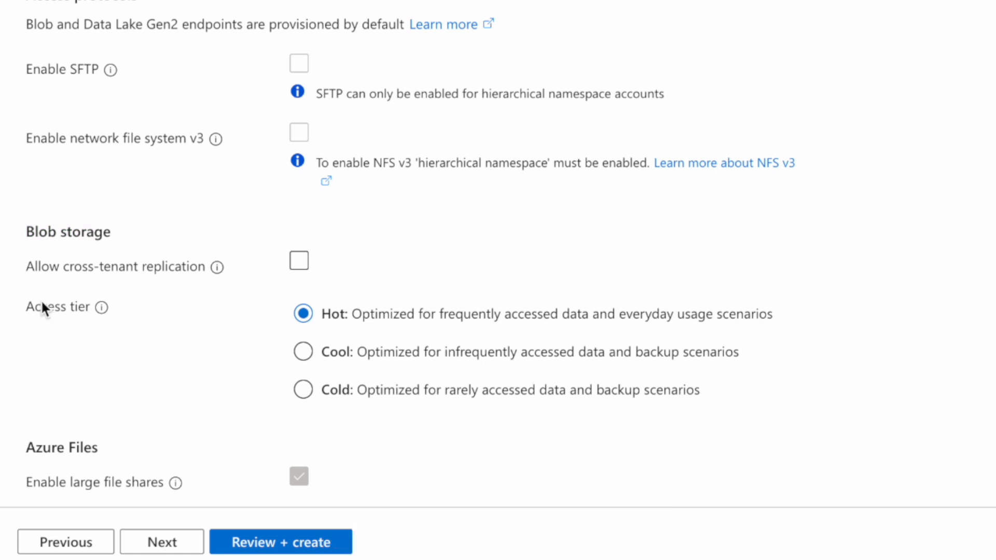
mouse_move(340, 323)
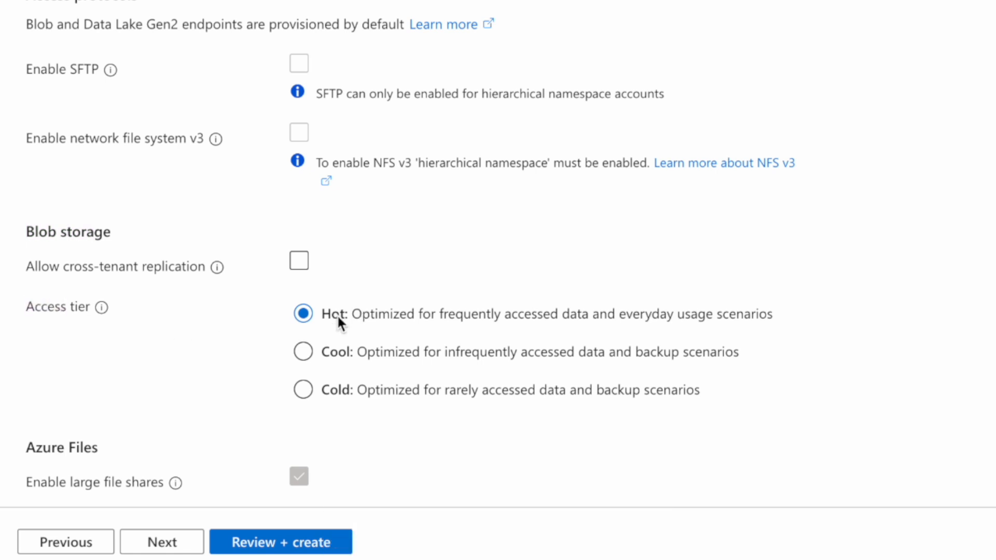
mouse_move(469, 332)
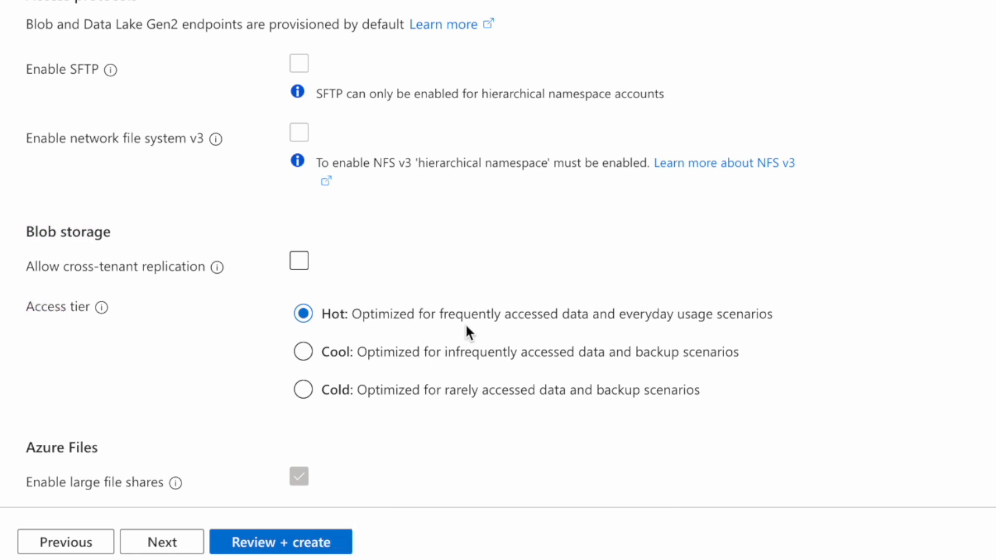
mouse_move(532, 335)
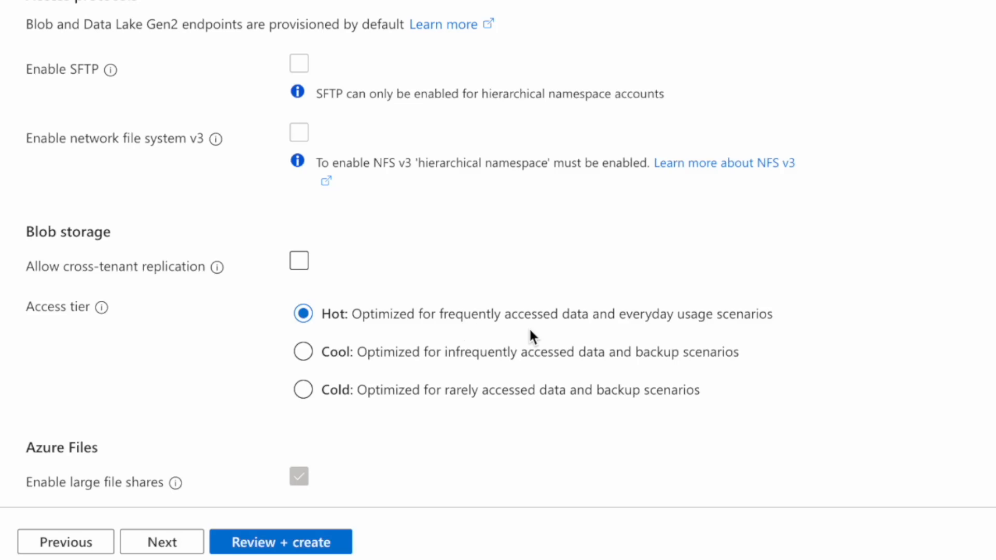
mouse_move(335, 371)
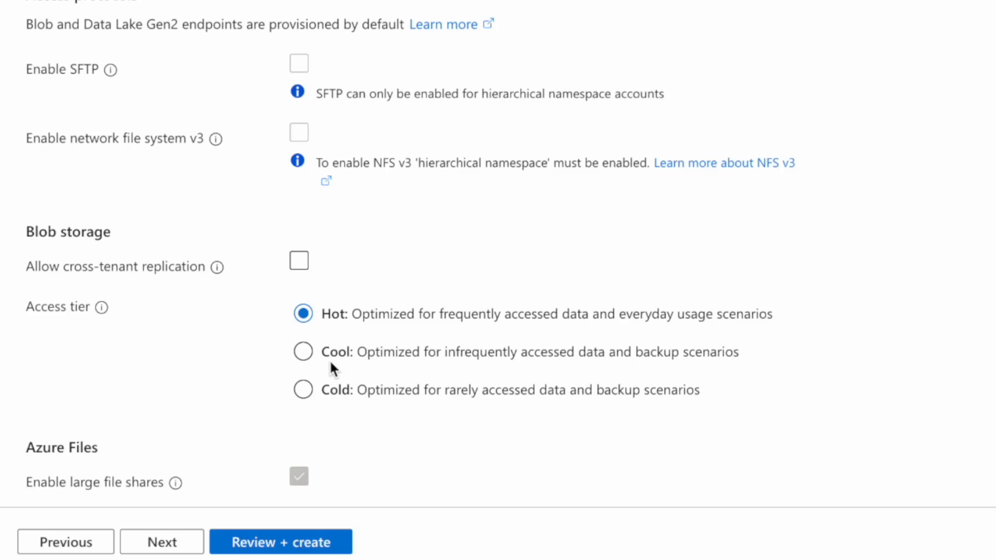
mouse_move(346, 427)
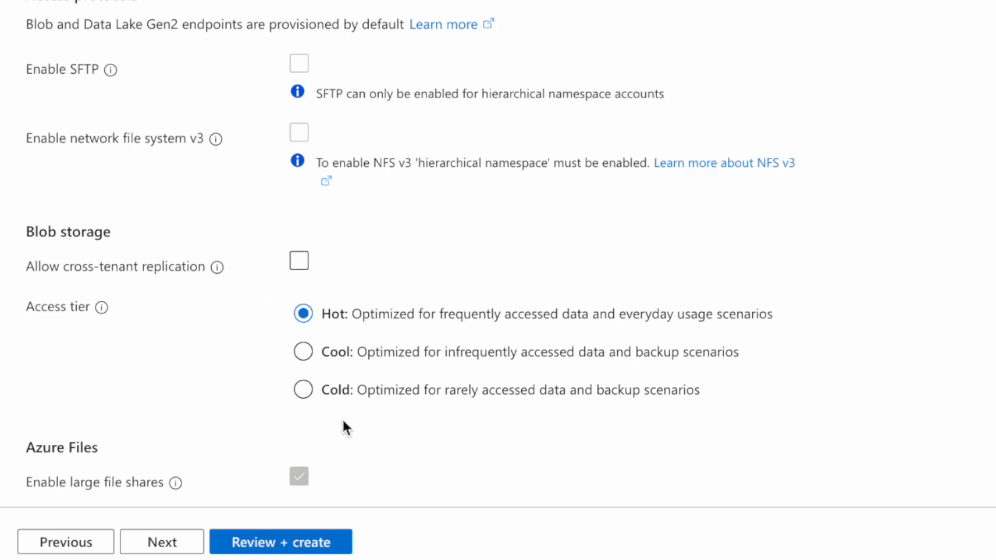
mouse_move(362, 340)
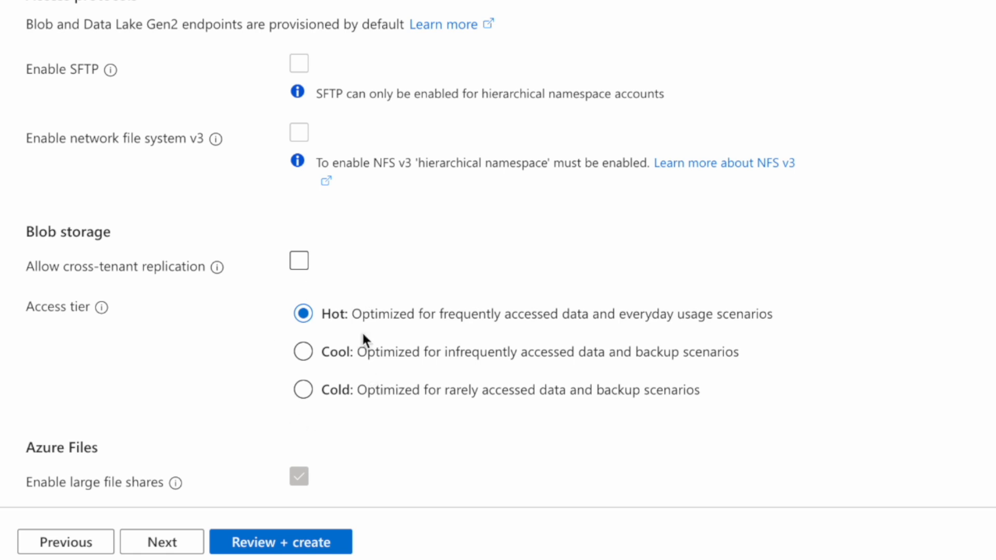
mouse_move(363, 348)
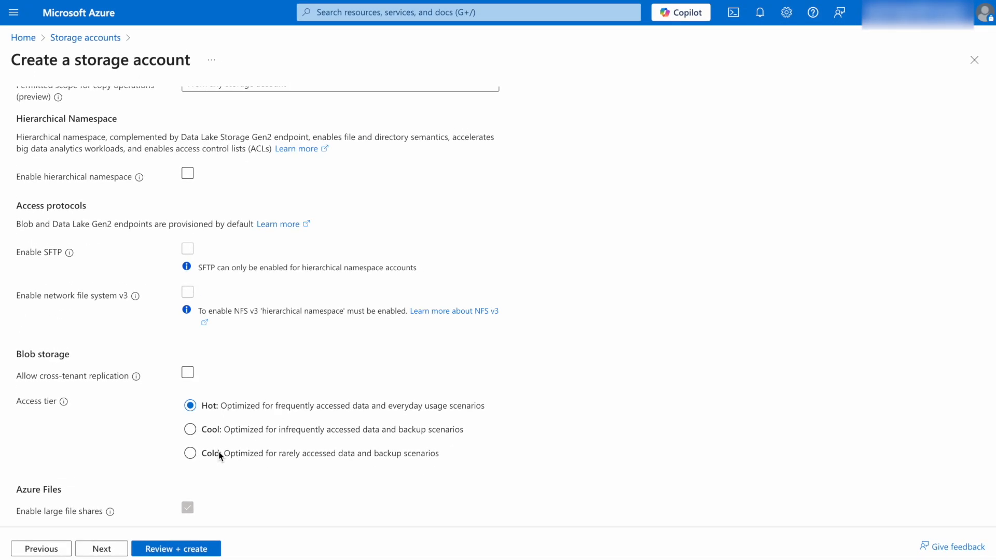
click(100, 548)
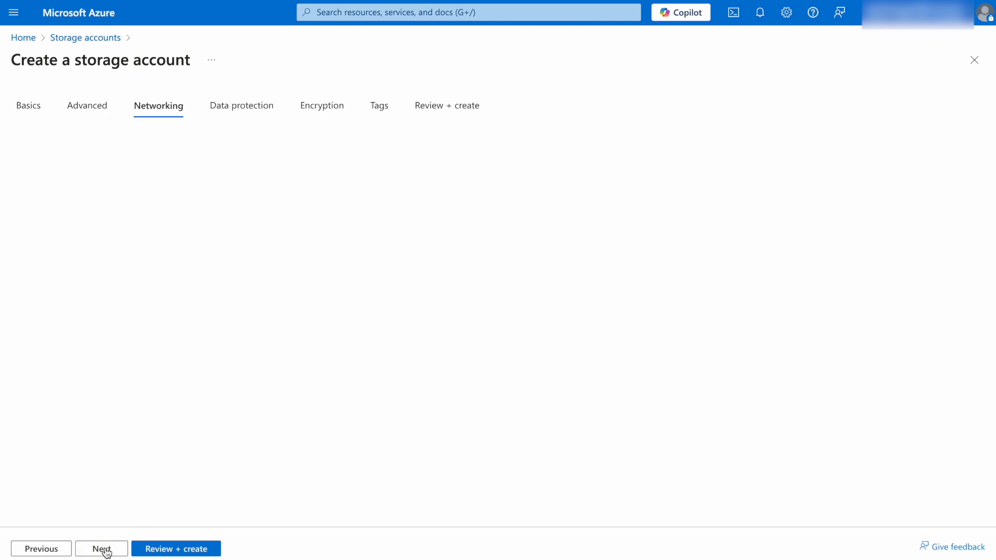
click(101, 547)
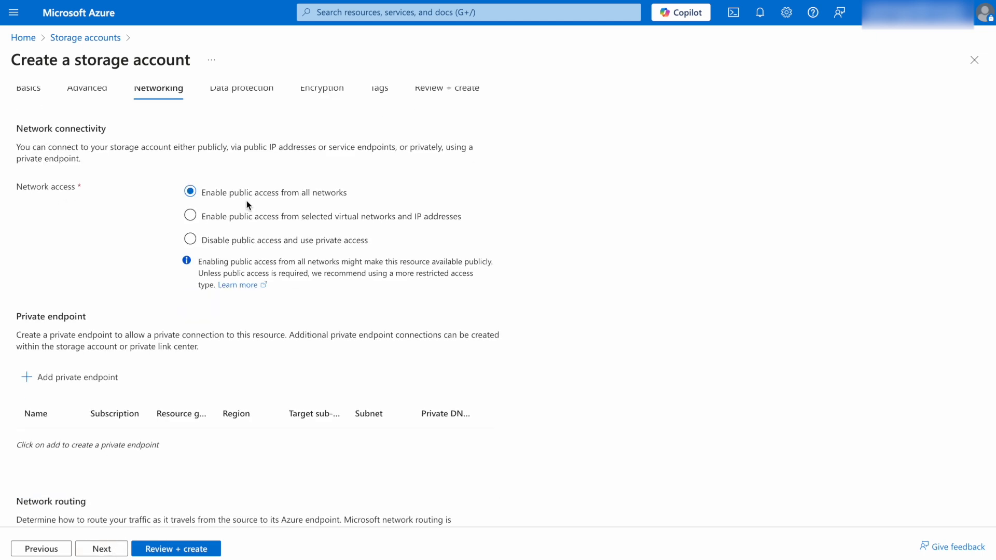
mouse_move(364, 194)
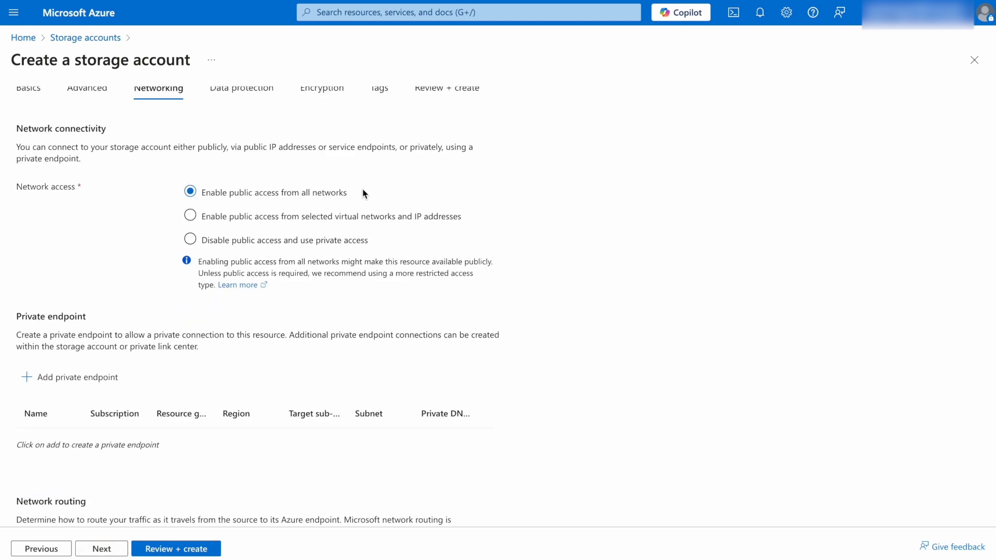
mouse_move(121, 211)
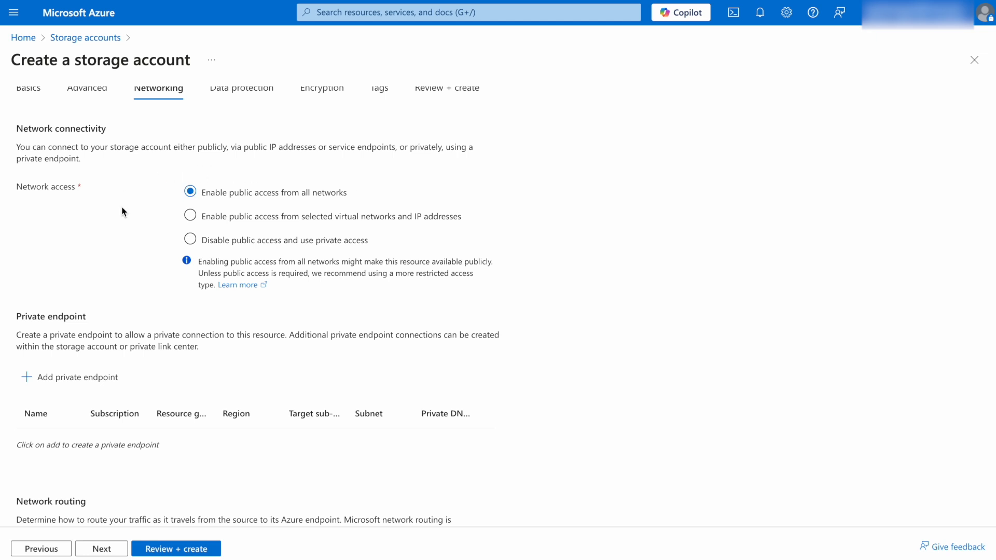
click(189, 216)
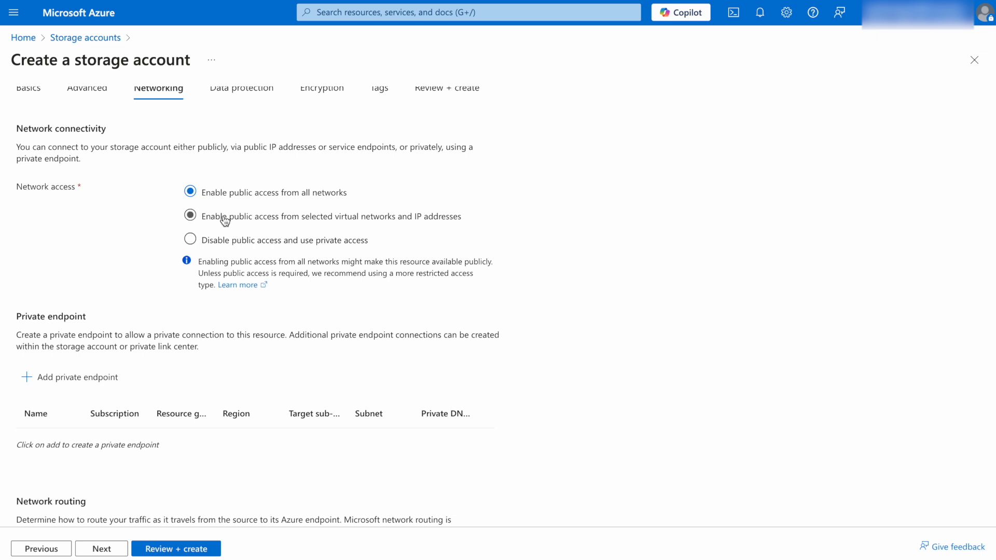
mouse_move(270, 219)
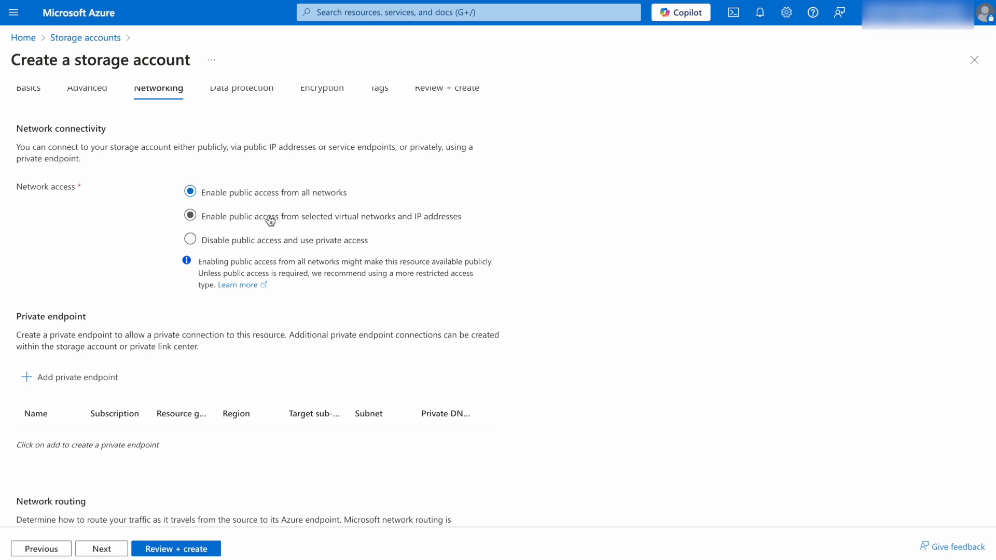
mouse_move(373, 220)
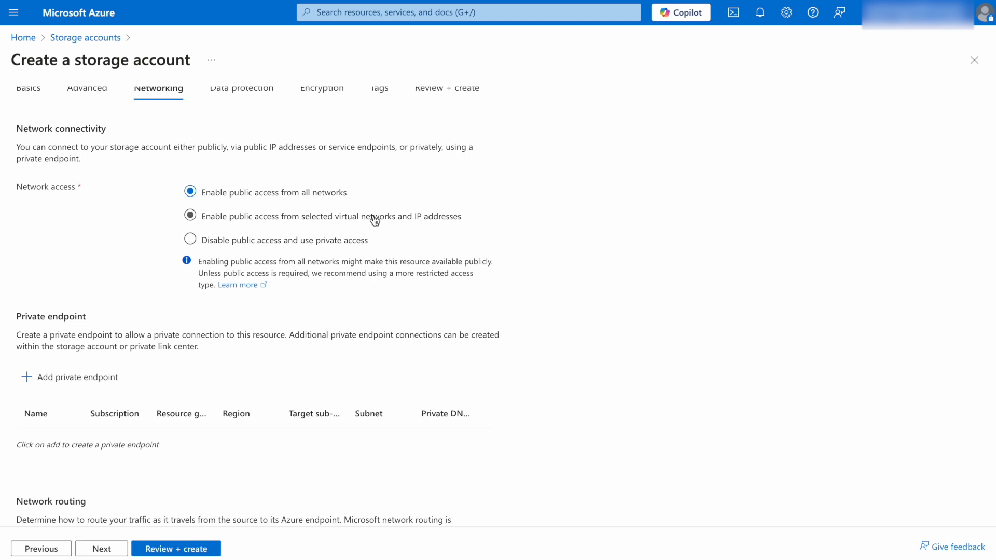
click(190, 193)
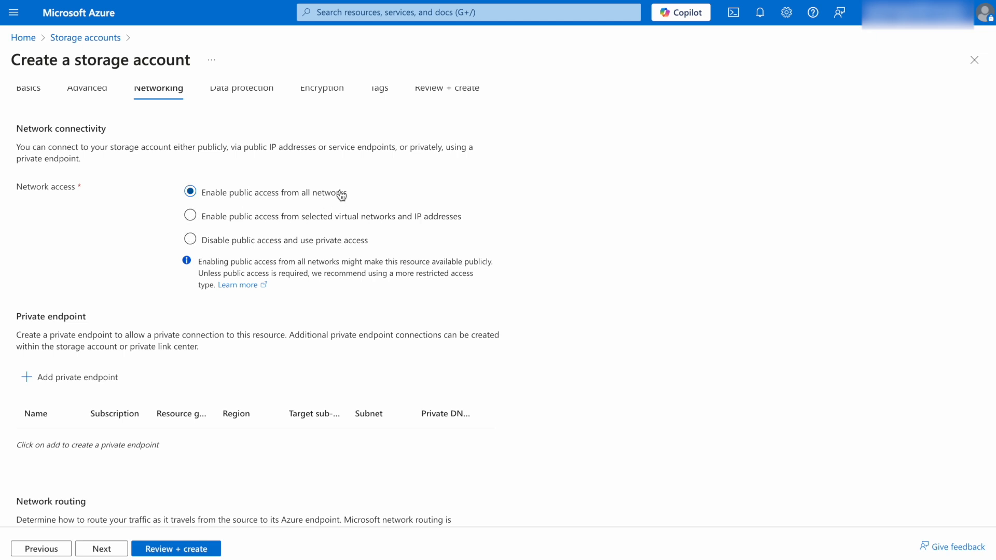
Move to Data protection and keep soft delete for blobs, containers and file shares at 7 days
click(100, 547)
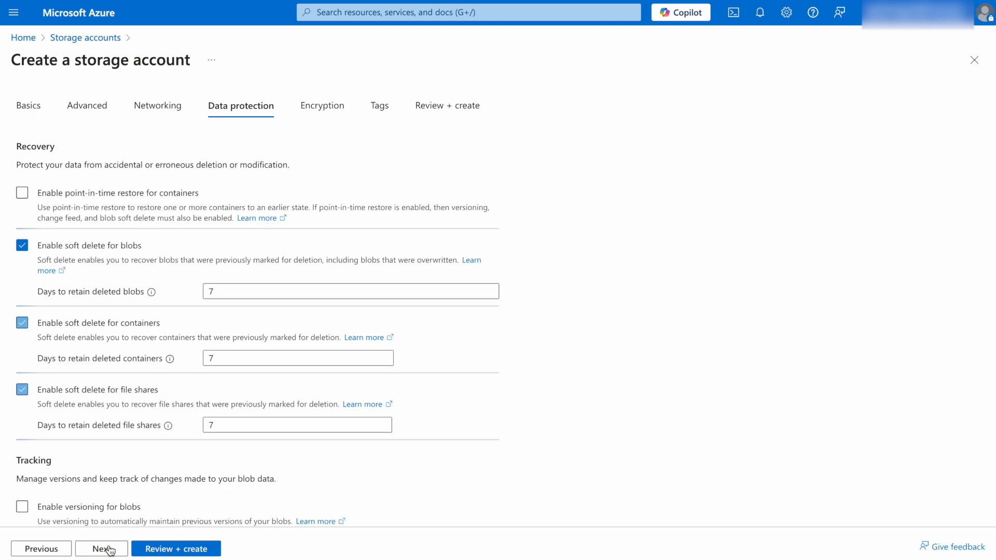
mouse_move(151, 237)
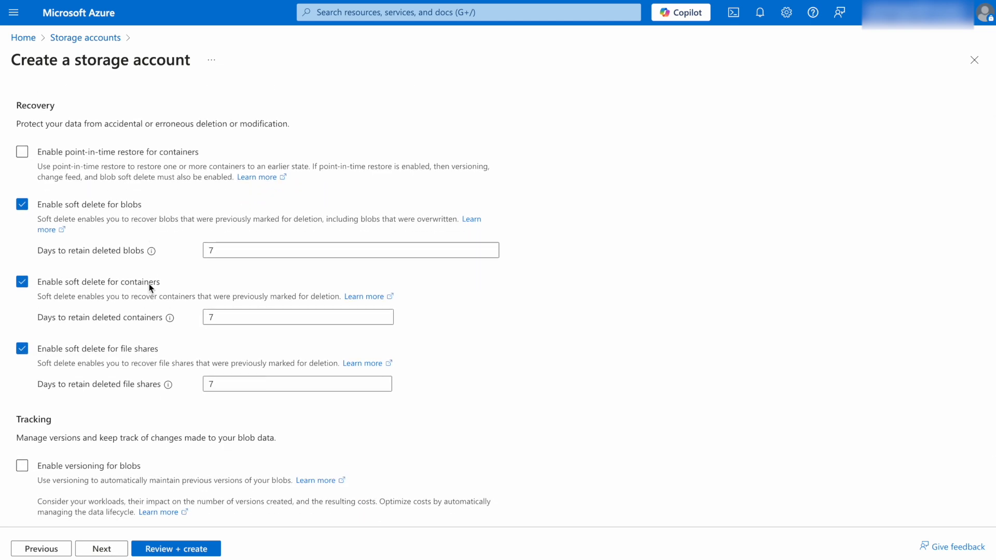
click(350, 250)
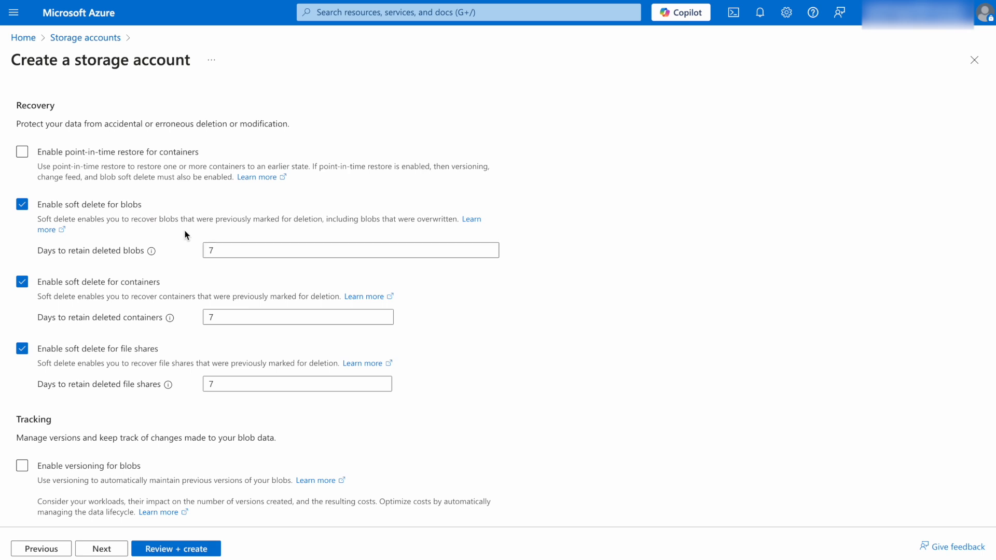
mouse_move(109, 266)
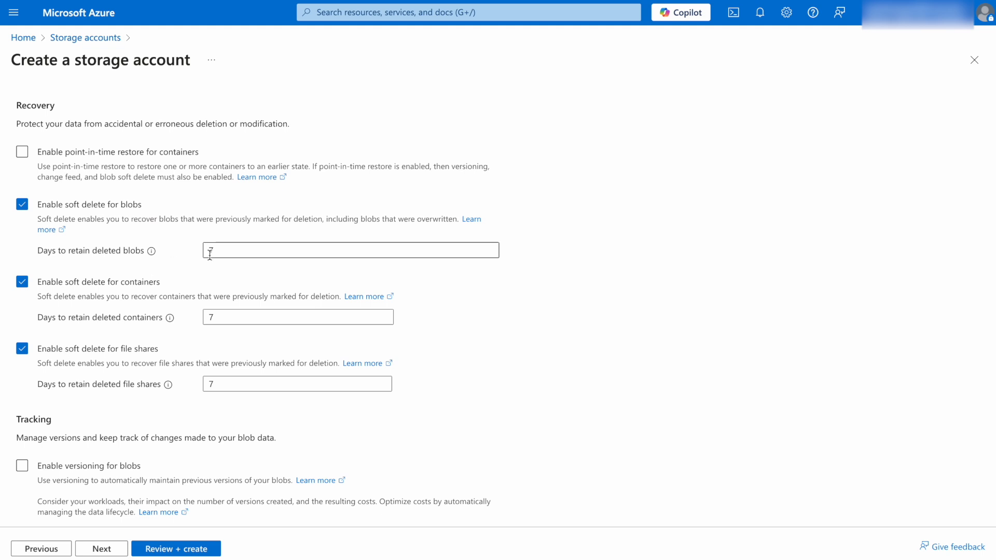
scroll(down, 3)
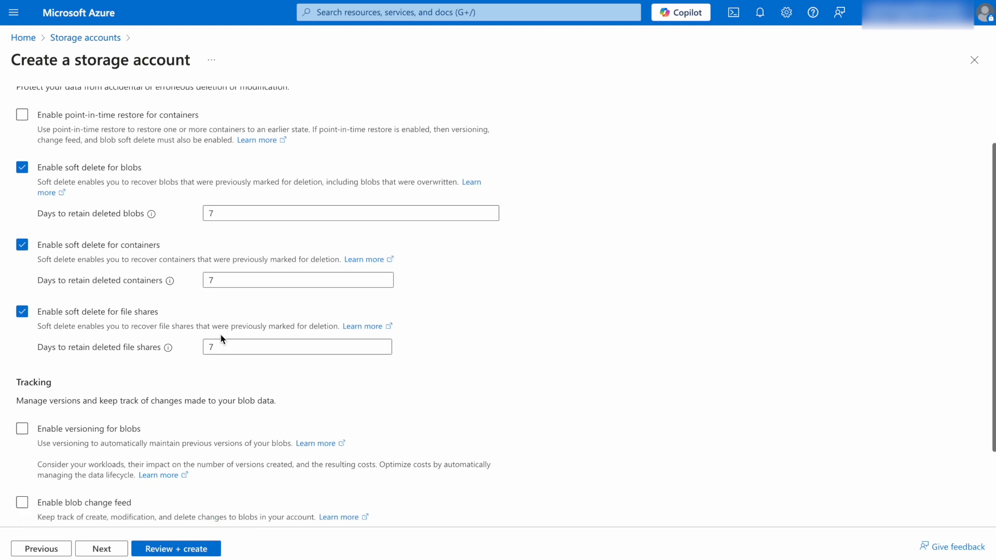
scroll(down, 3)
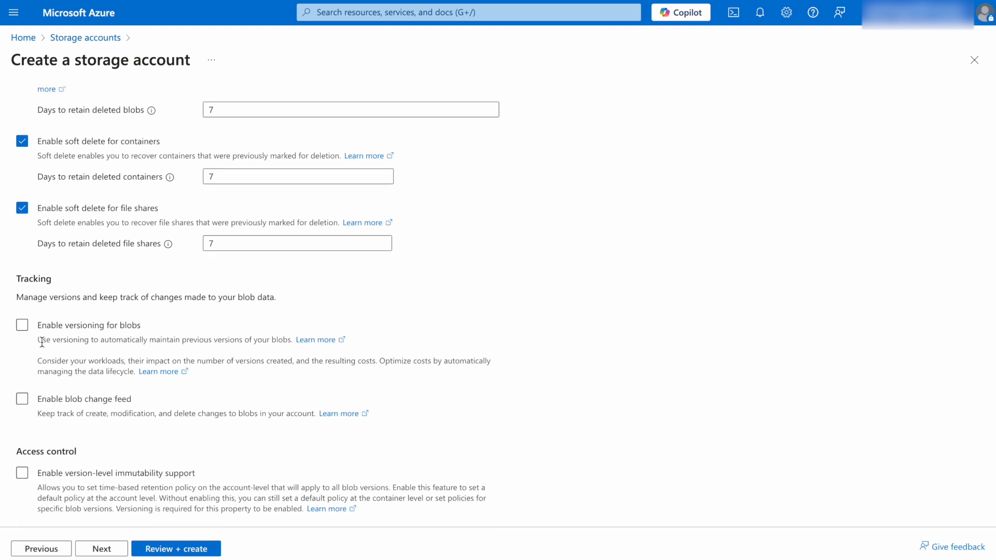
mouse_move(58, 356)
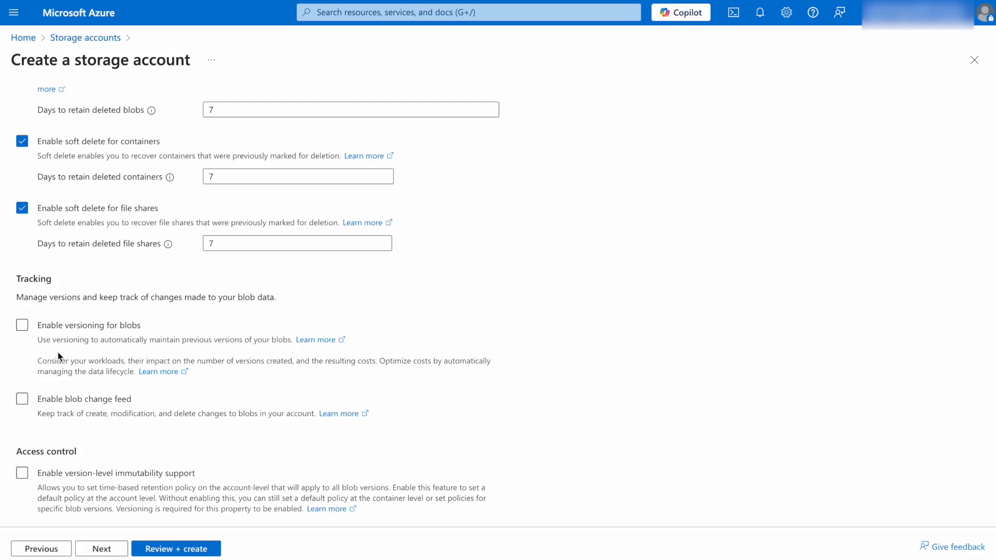
mouse_move(81, 436)
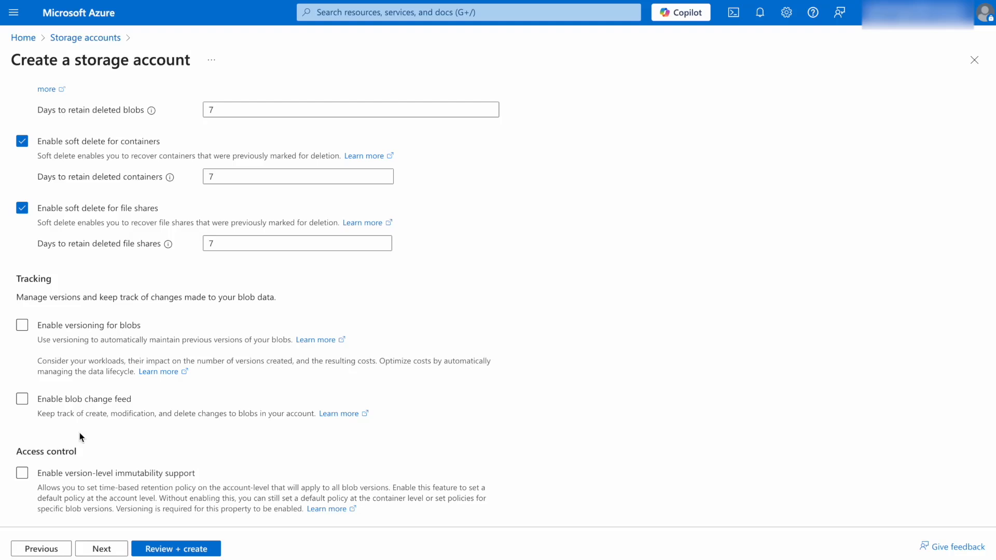
mouse_move(183, 477)
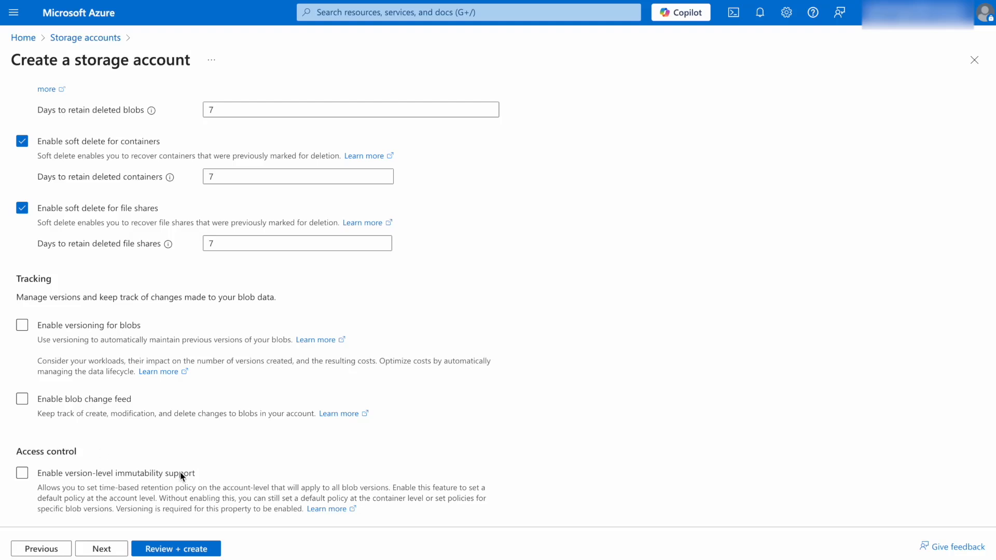
On Encryption, try customer-managed keys and return to Microsoft-managed keys (MMK)
click(100, 549)
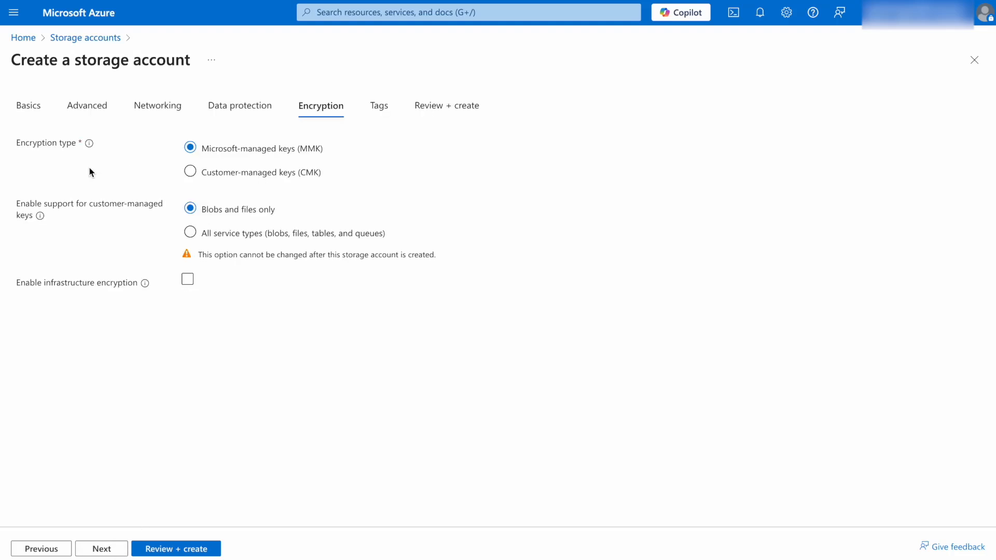
mouse_move(233, 160)
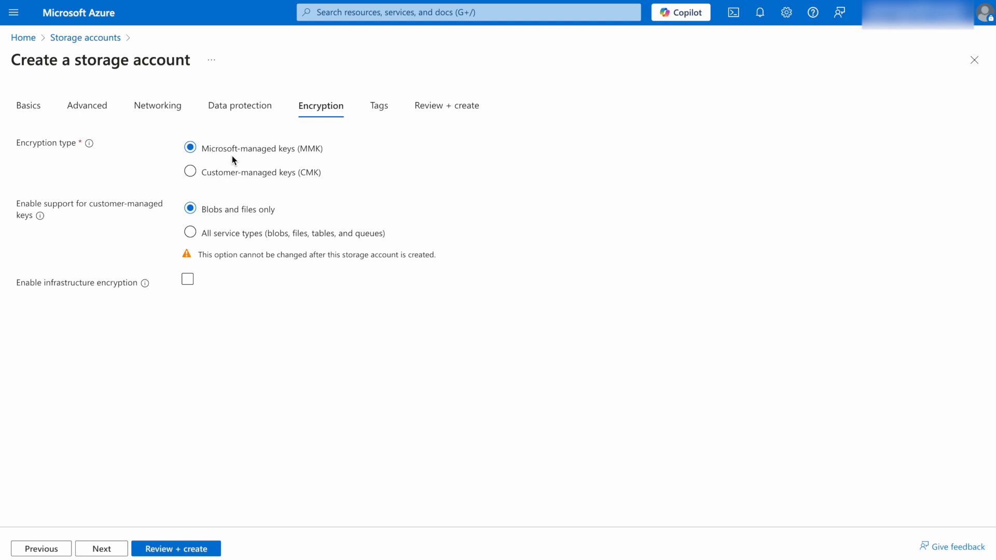
mouse_move(304, 185)
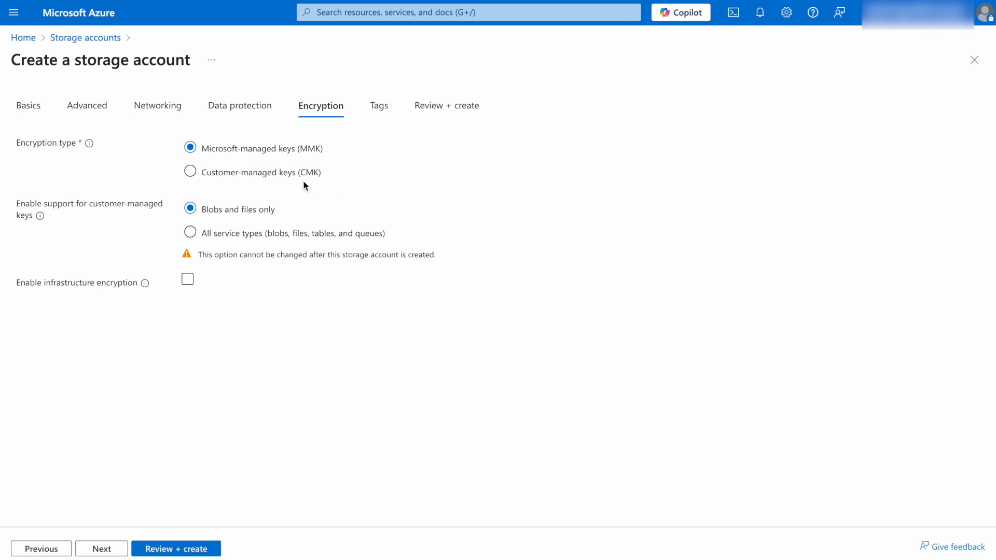
click(190, 172)
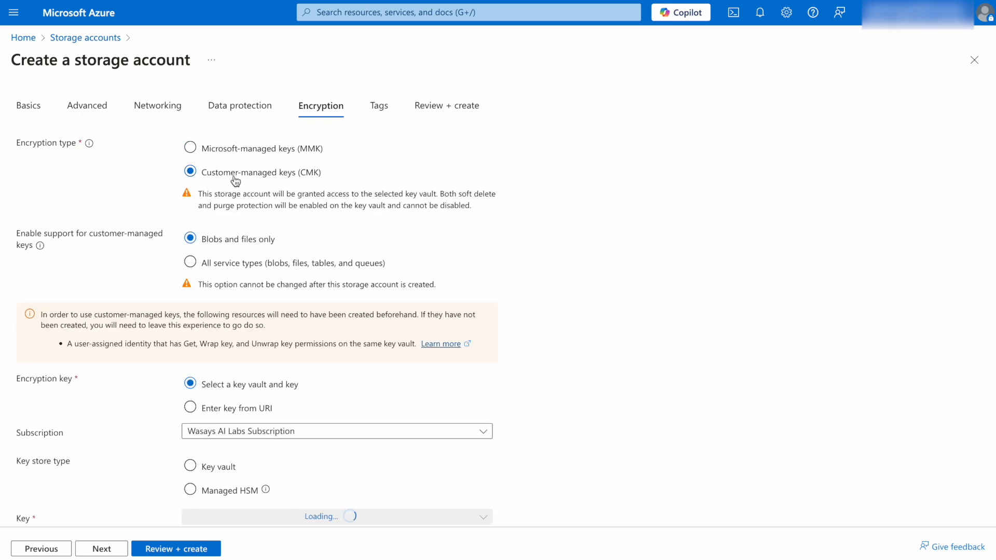
click(190, 148)
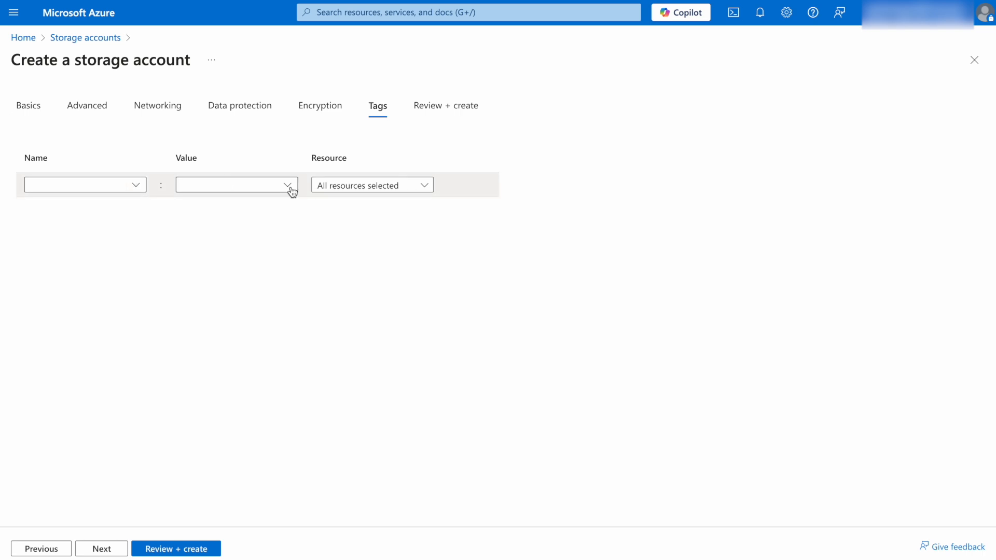
mouse_move(198, 439)
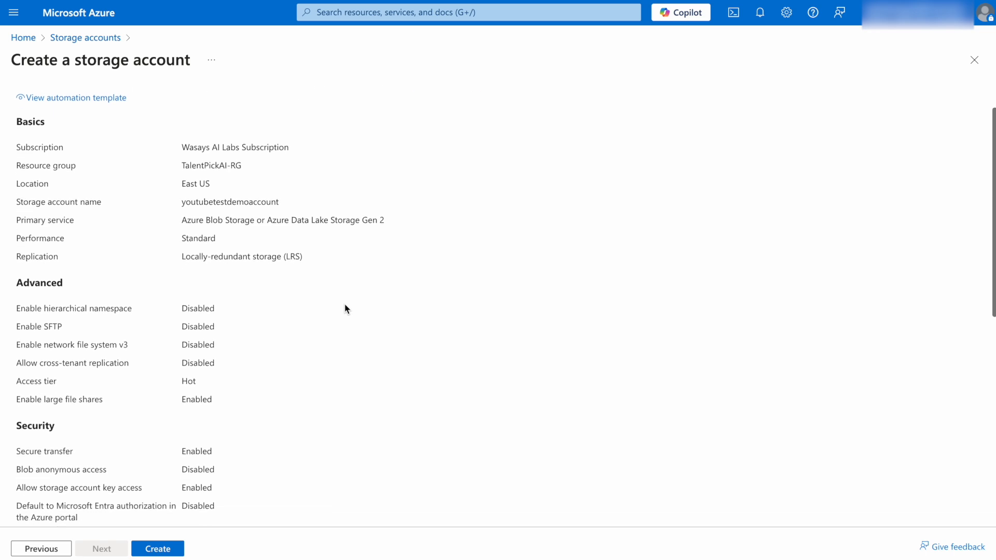
Scroll through the Review + create settings summary
scroll(down, 3)
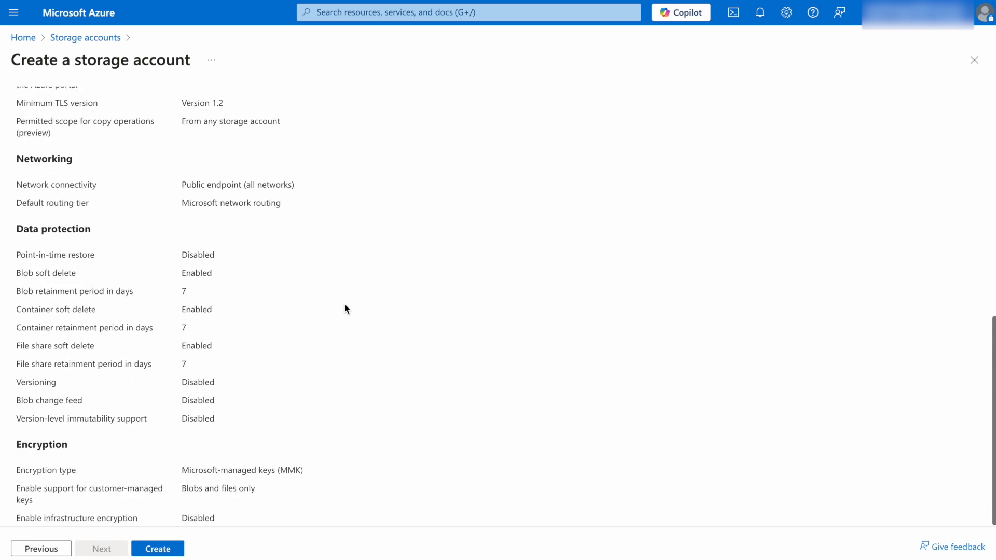
mouse_move(263, 389)
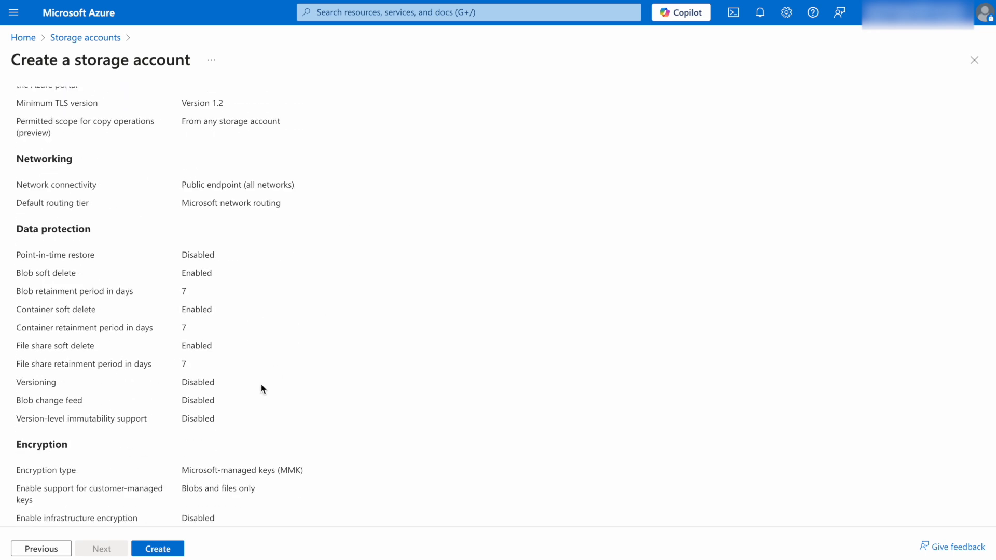
Create youtubetestdemoaccount and go to the resource once deployment completes
click(158, 547)
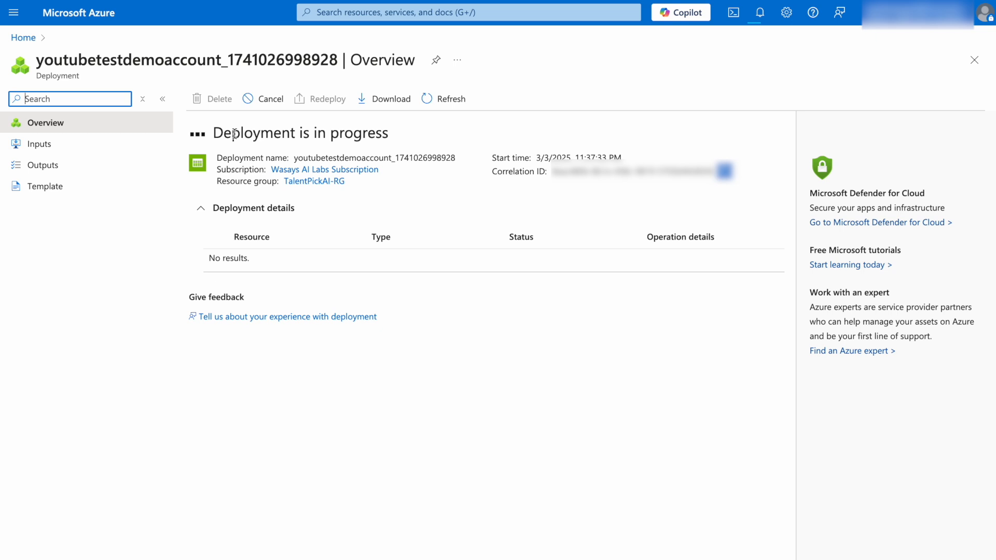
mouse_move(402, 137)
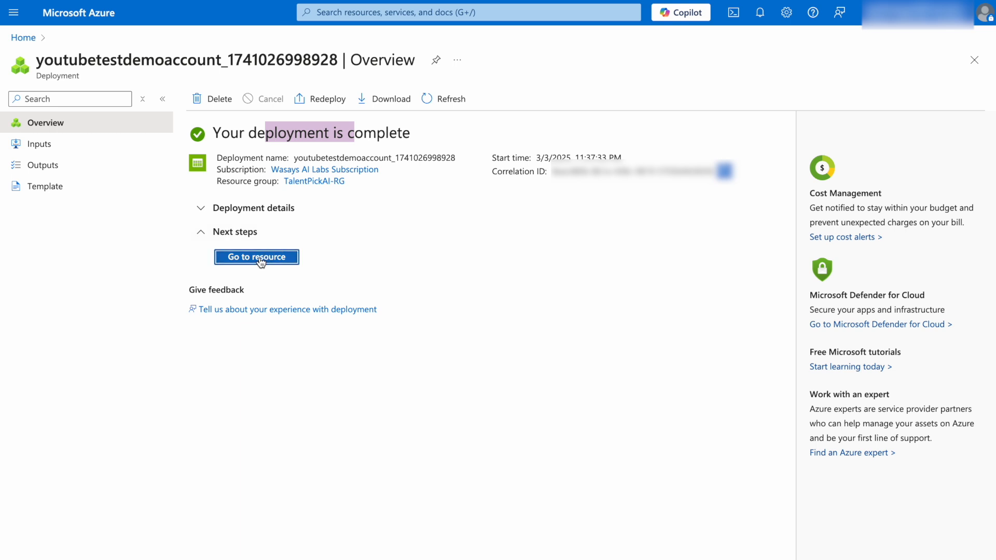
click(256, 257)
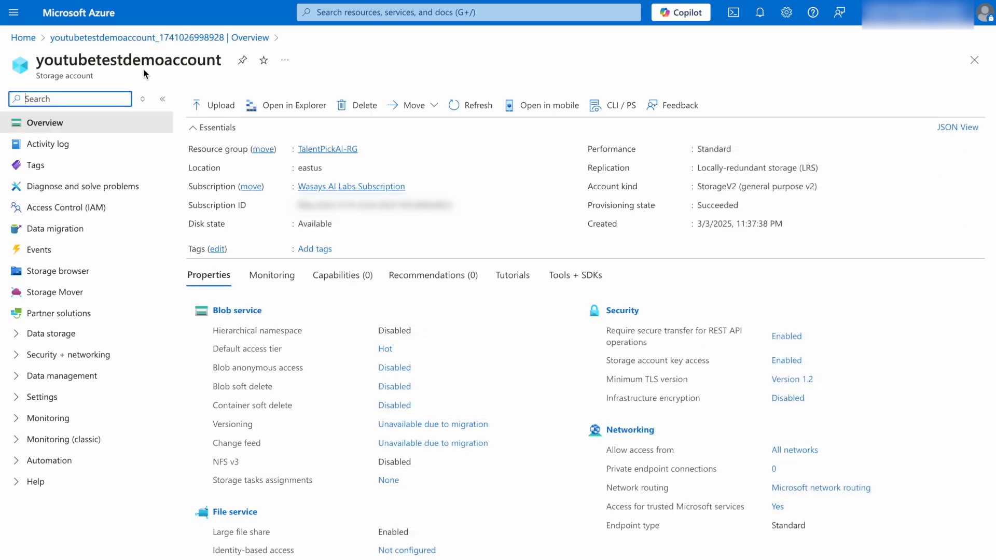
click(470, 105)
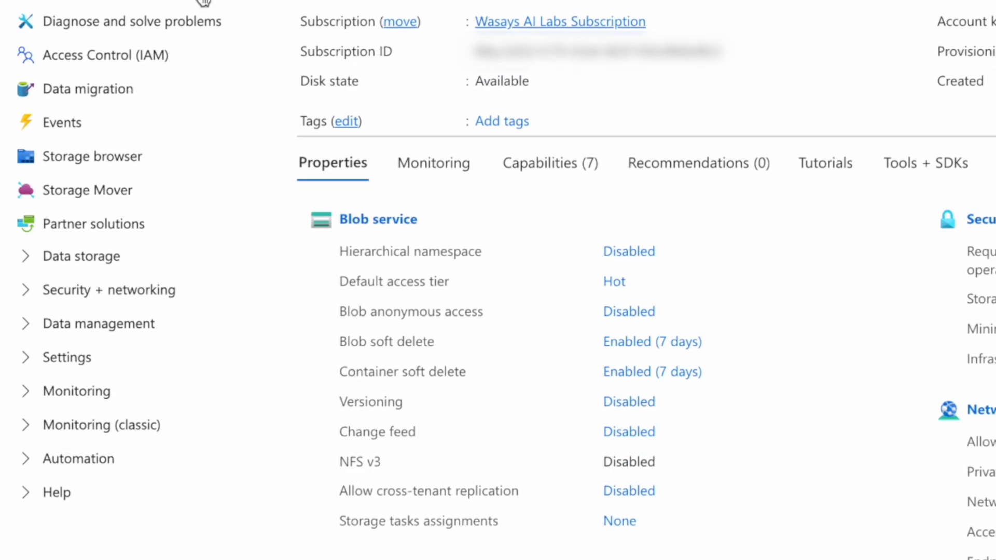
Open Storage browser and list the account's blob containers, showing only $logs
click(92, 157)
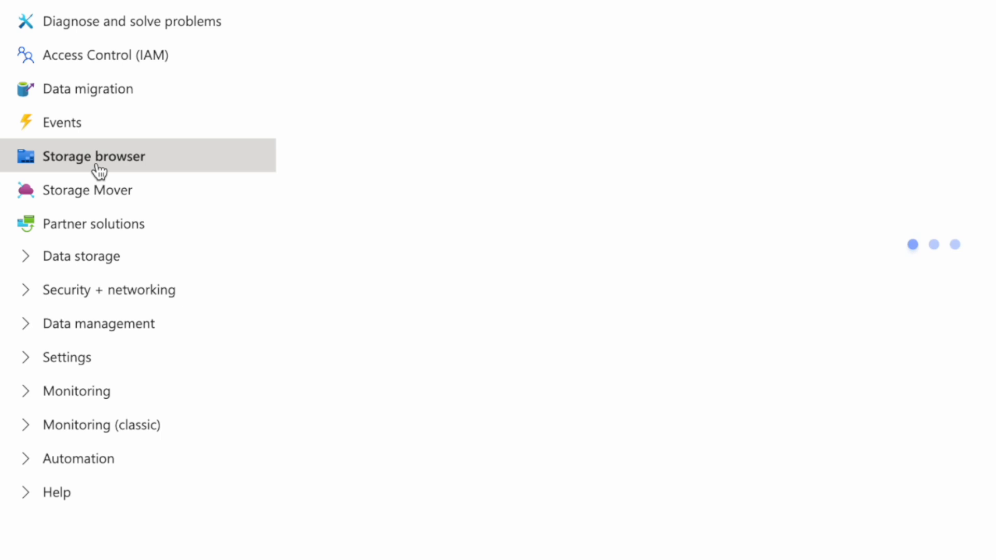
click(94, 157)
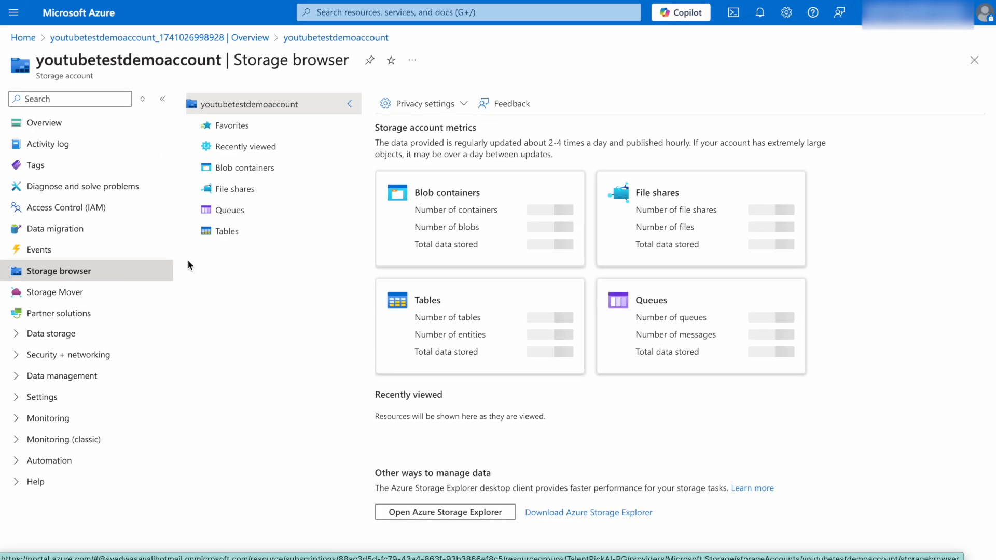
mouse_move(516, 201)
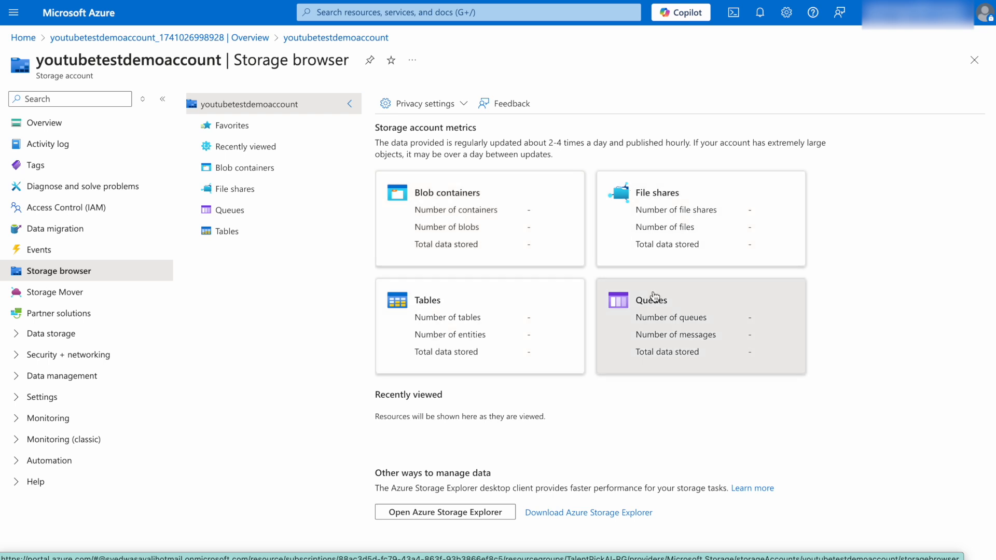
click(245, 167)
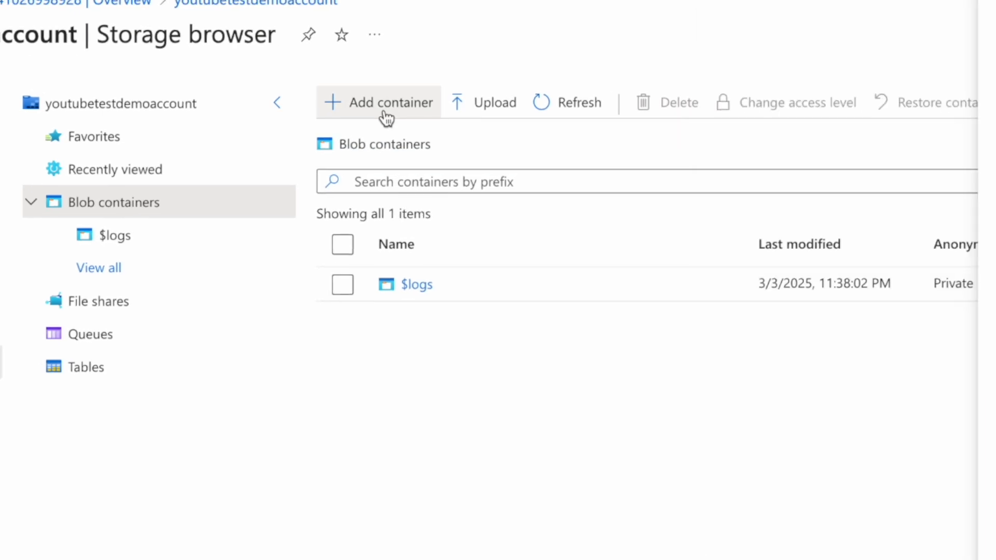
Create a private blob container named 'youtubevideostest' after reviewing the Advanced settings
click(380, 103)
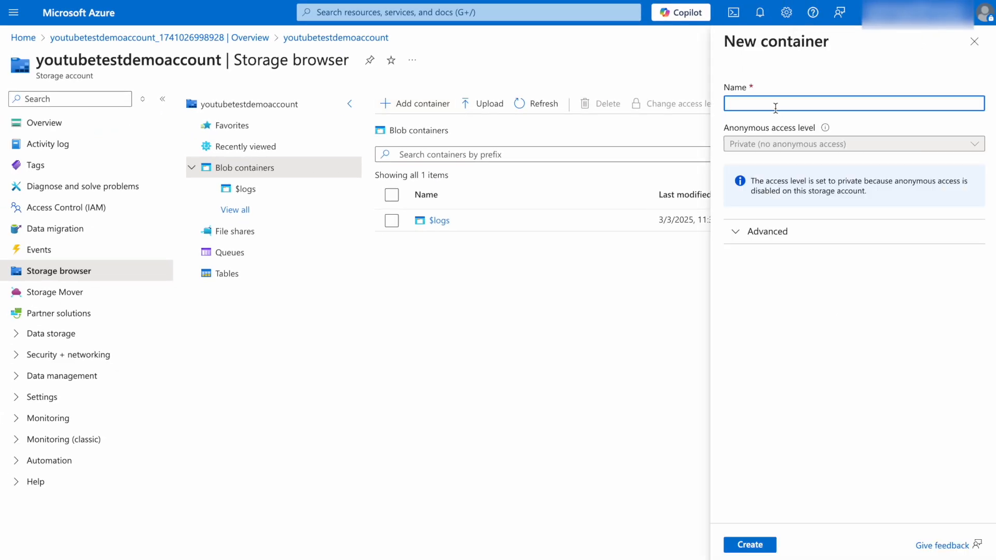
text(youtubevideost)
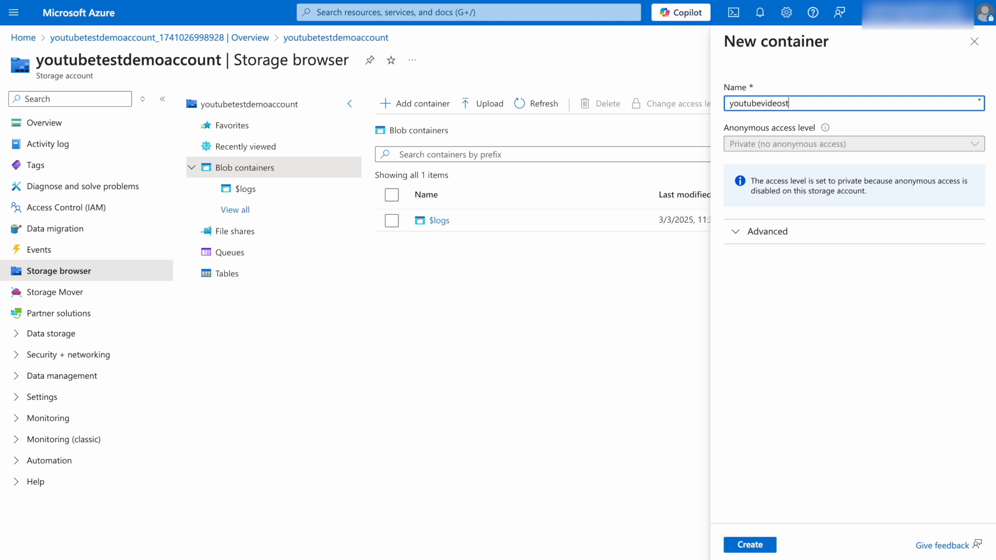
text(est)
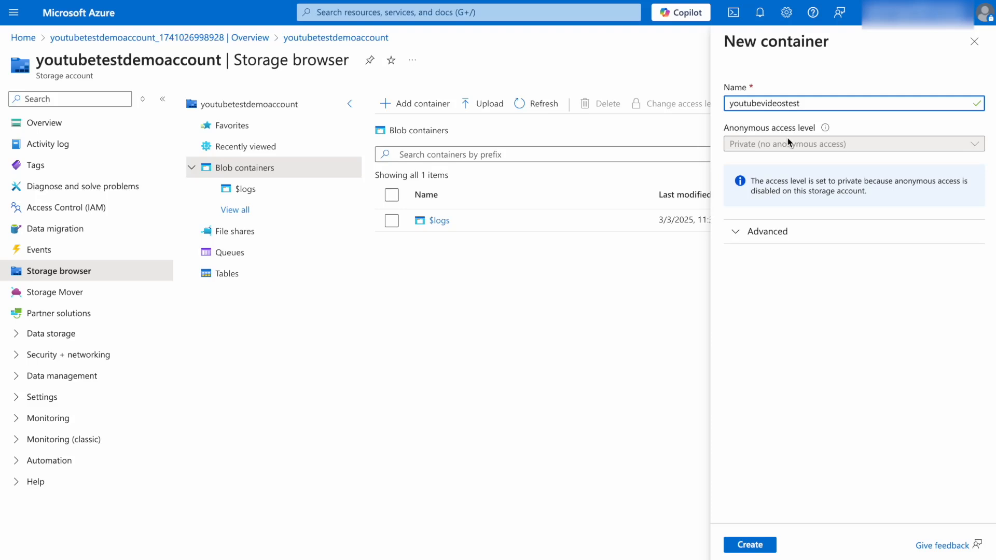
mouse_move(785, 153)
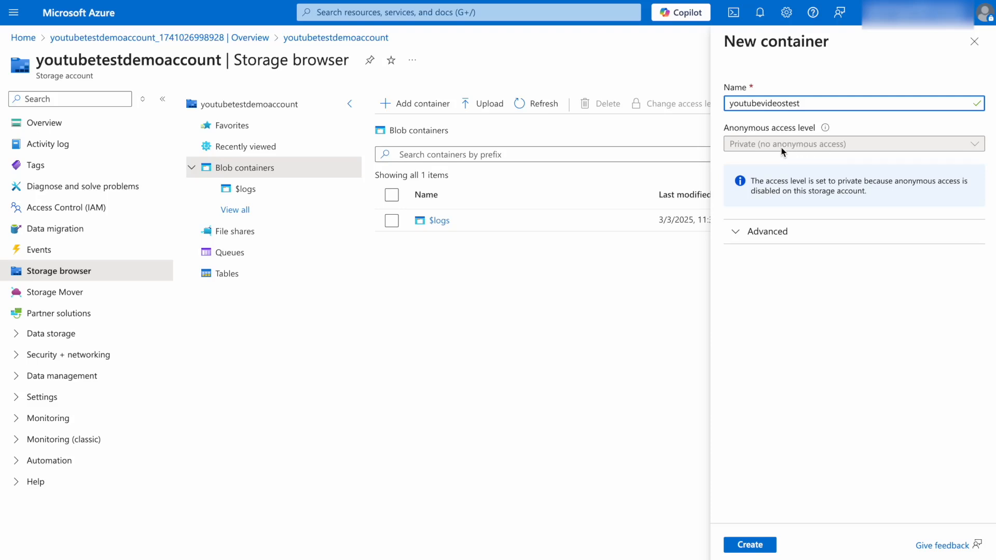
click(767, 231)
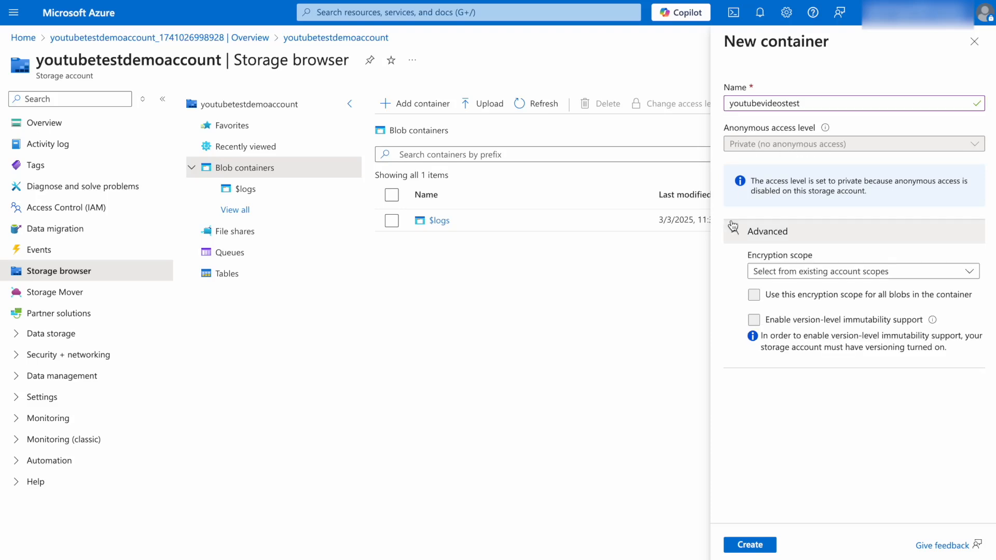
click(735, 231)
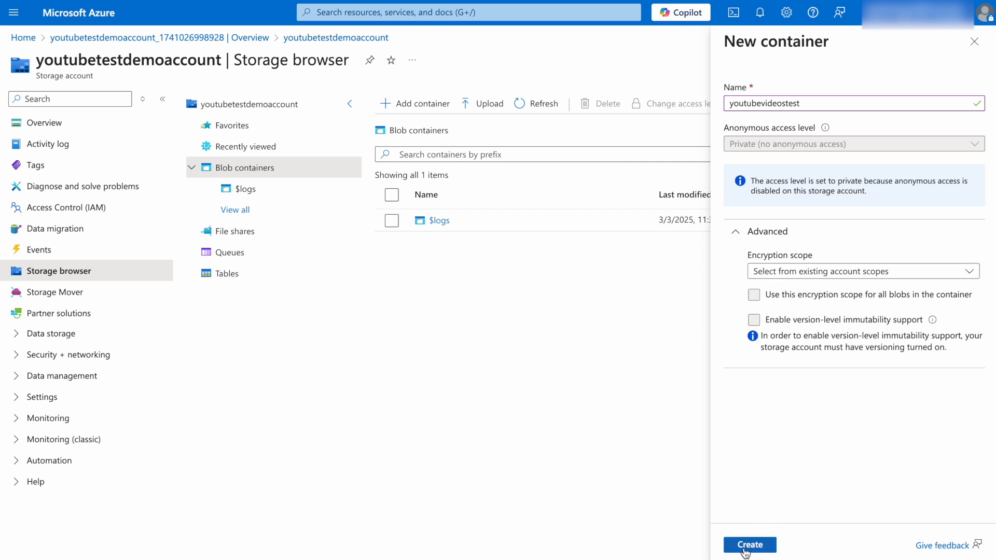
click(749, 544)
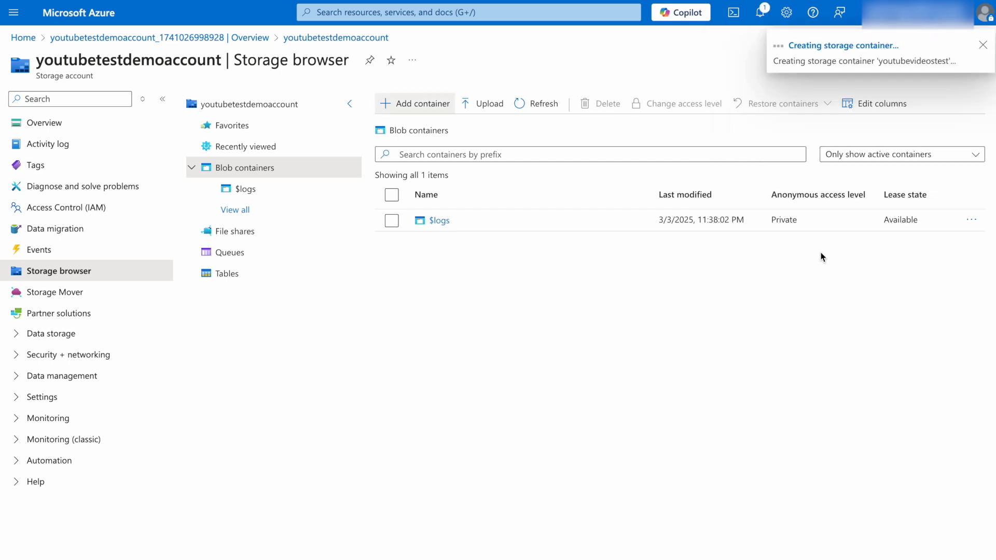
mouse_move(631, 473)
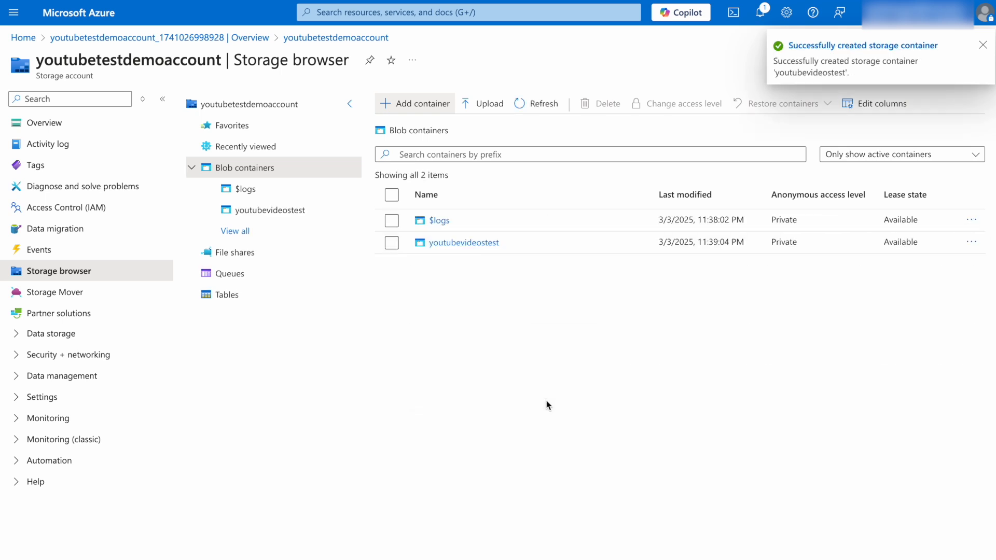
View the empty youtubevideostest container from the Blob containers list
click(464, 241)
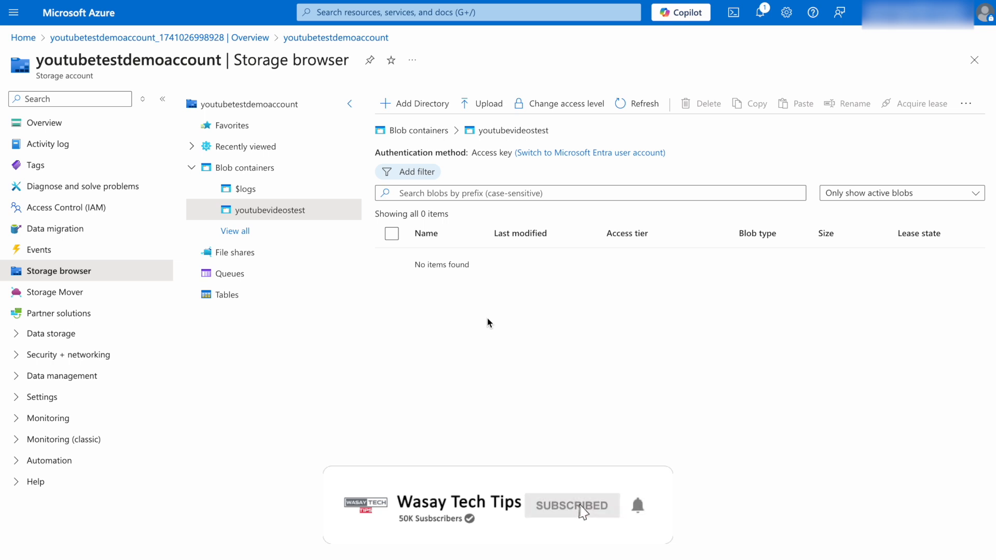
mouse_move(488, 103)
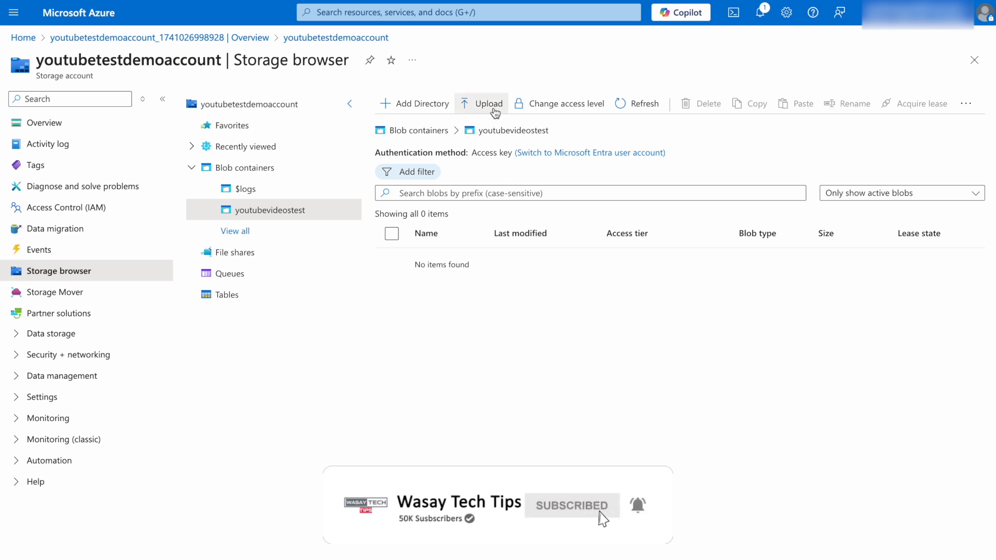
mouse_move(628, 344)
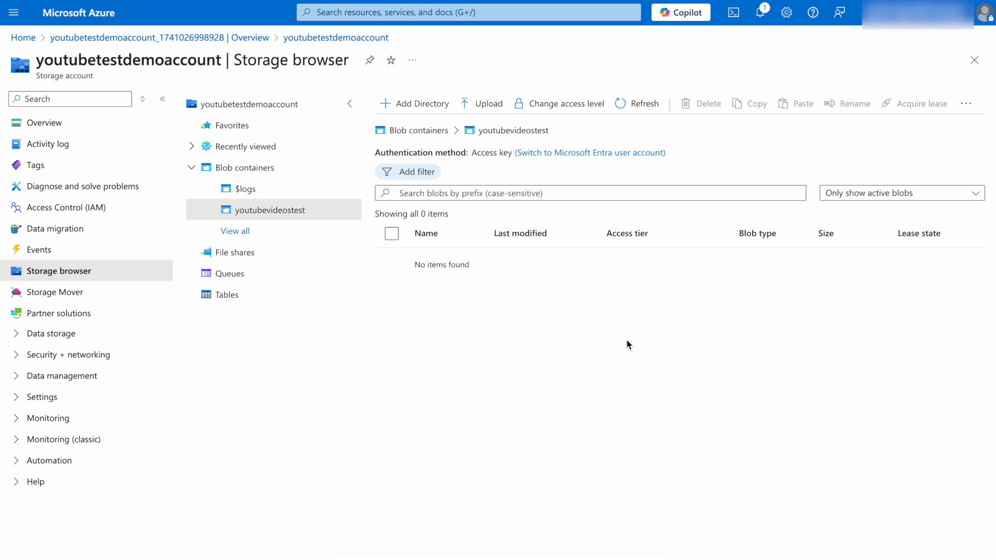
mouse_move(603, 321)
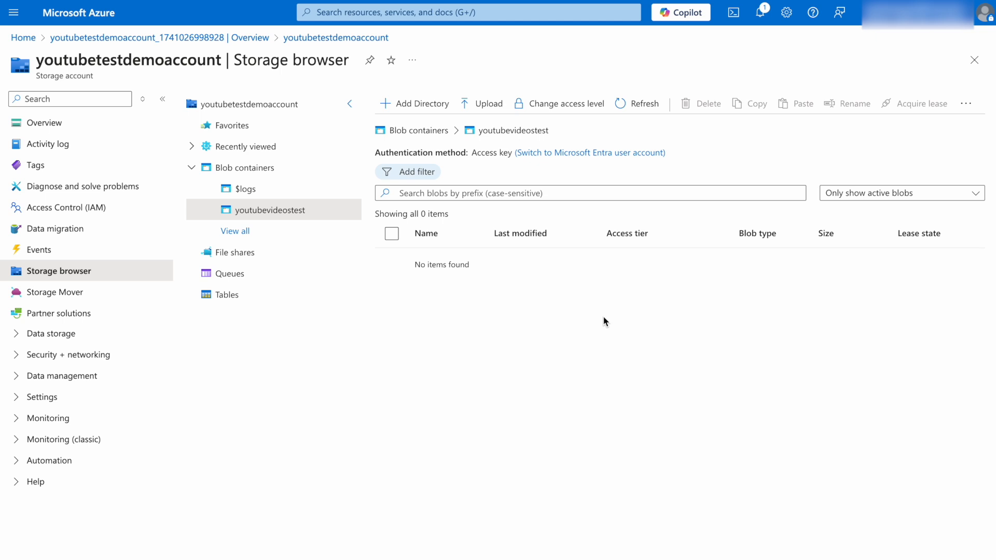
mouse_move(609, 366)
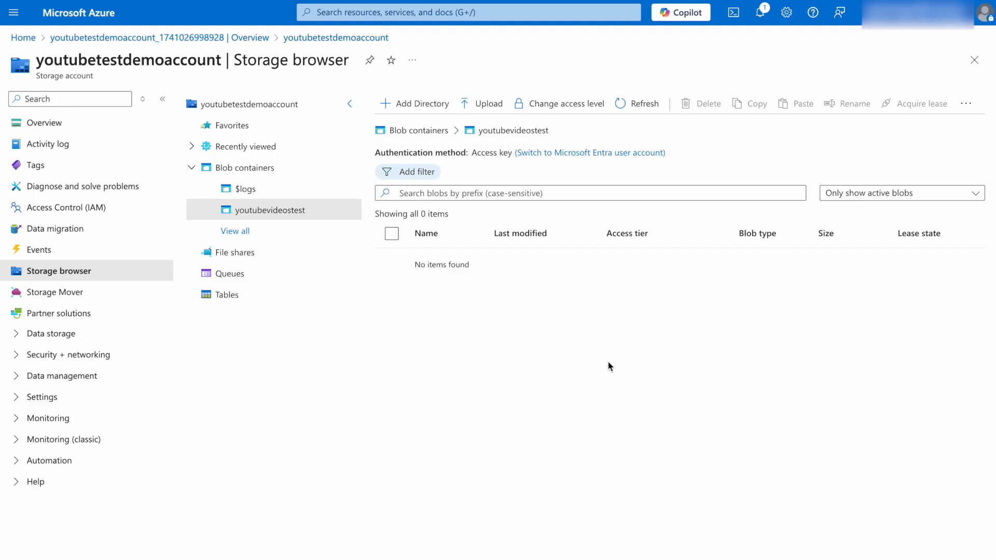